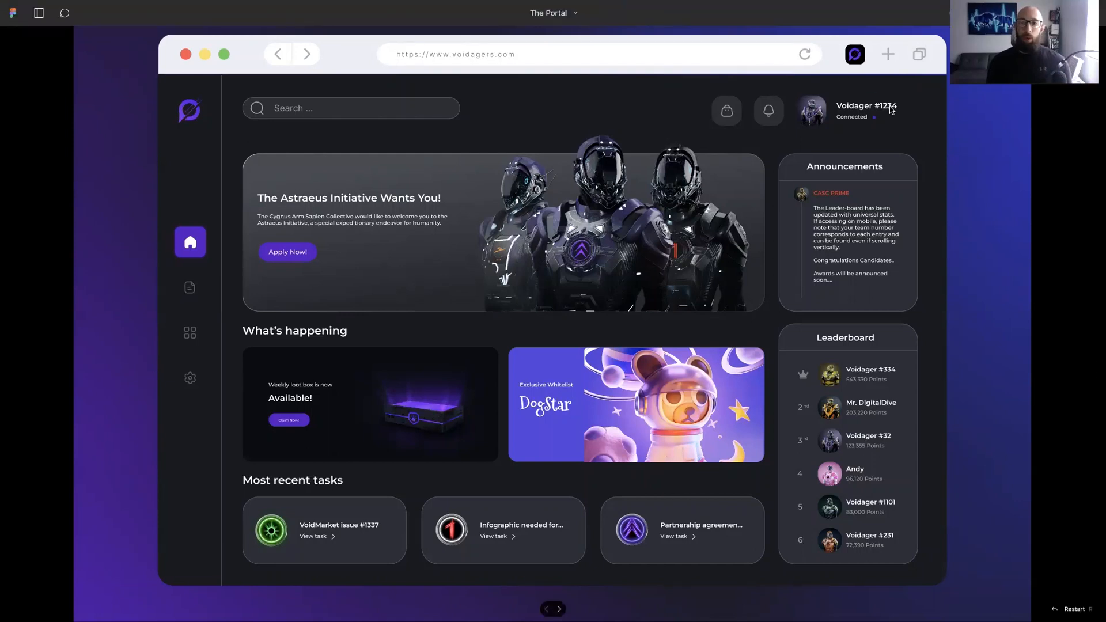
{"action": "mouse_move", "coordinate": [849, 64]}
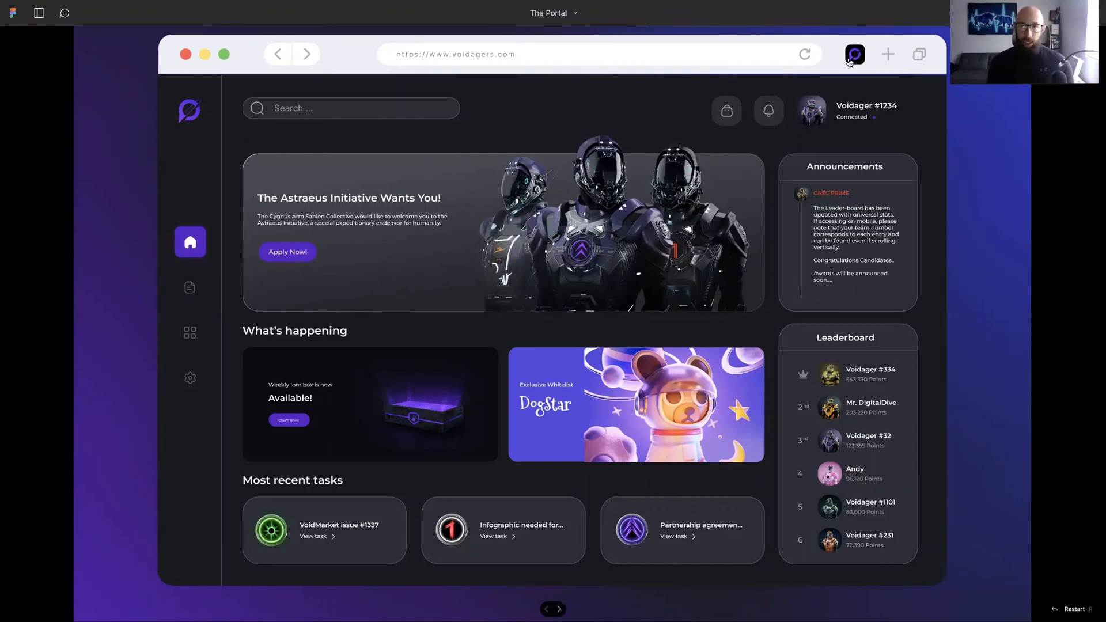
Launch The Portal extension from the browser toolbar to reach the wallet login panel.
{"action": "left_click", "coordinate": [853, 55]}
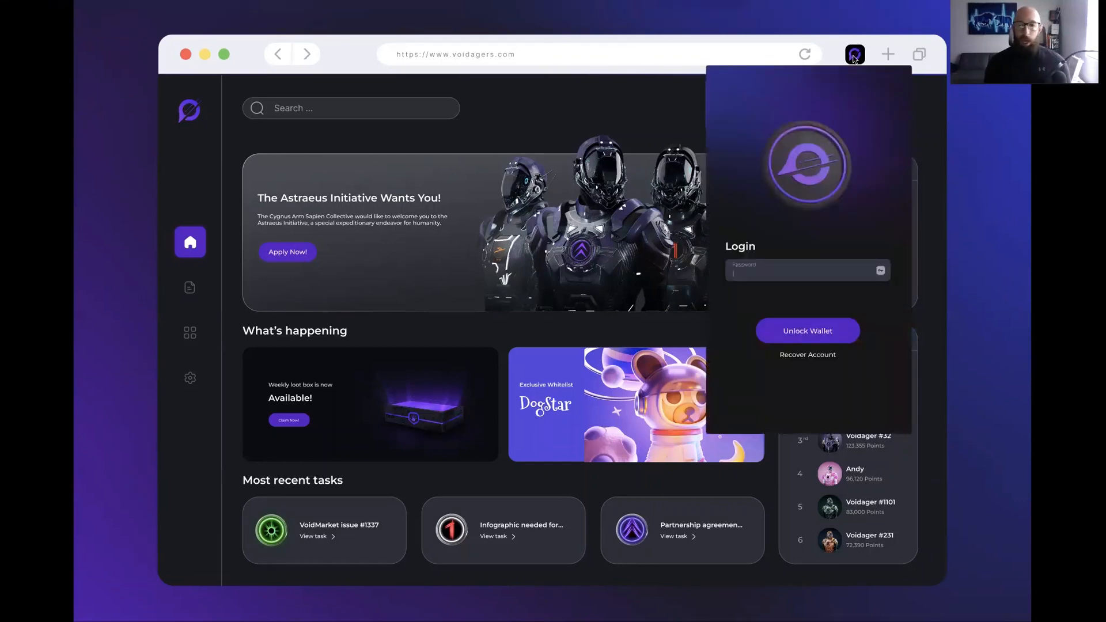
{"action": "mouse_move", "coordinate": [849, 259]}
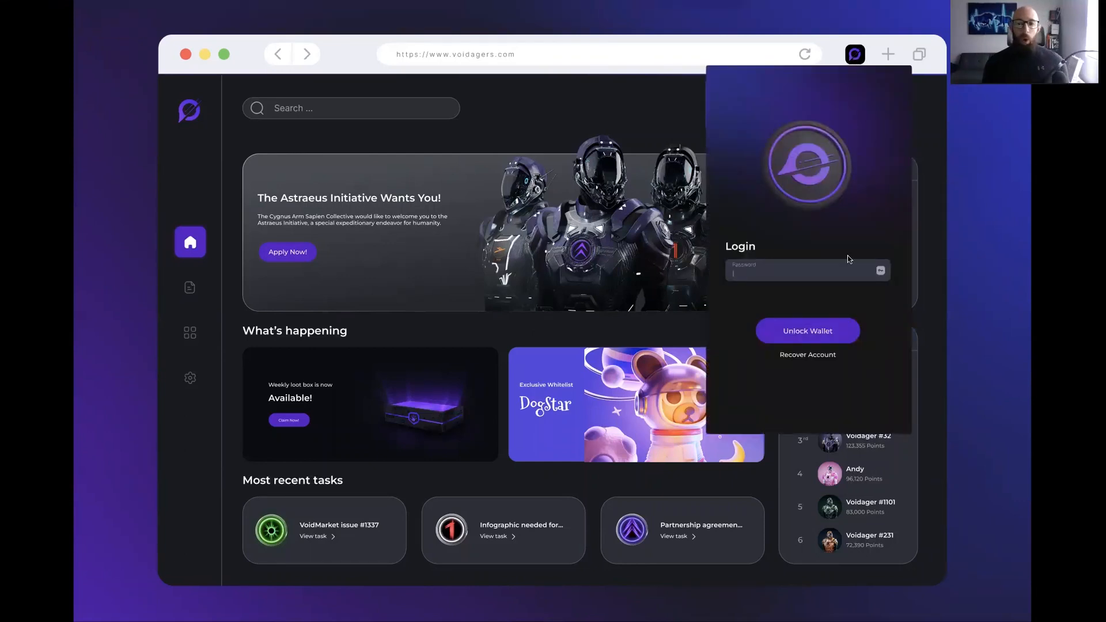
{"action": "mouse_move", "coordinate": [809, 361]}
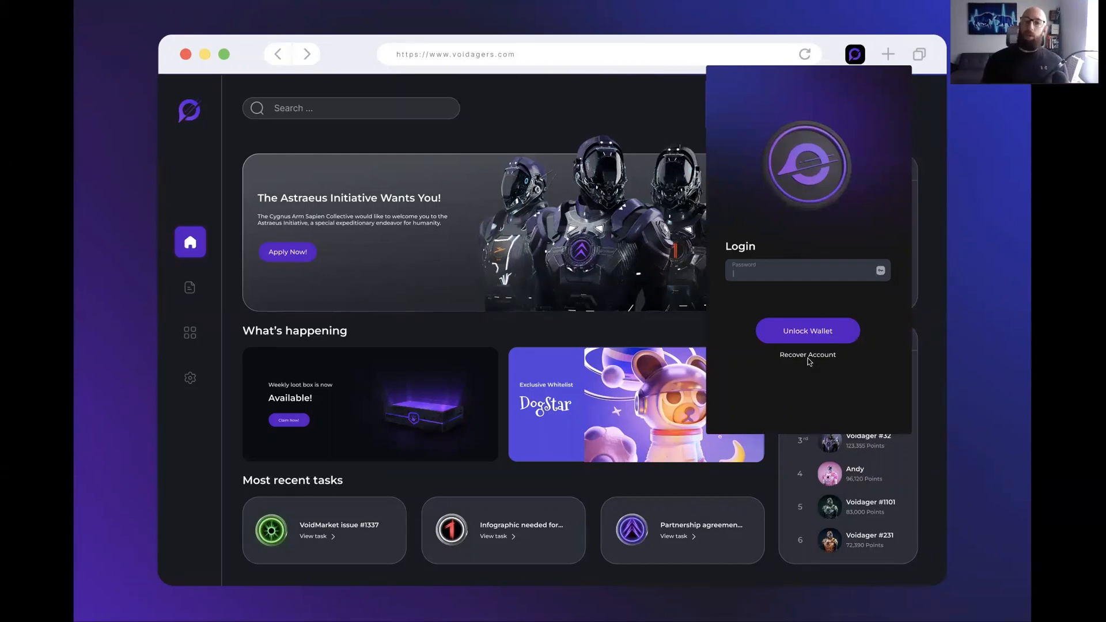
Create a new account and start Connect Wallet to reach the My Wallet list of MetaMask, Coinbase and Phantom.
{"action": "left_click", "coordinate": [806, 354]}
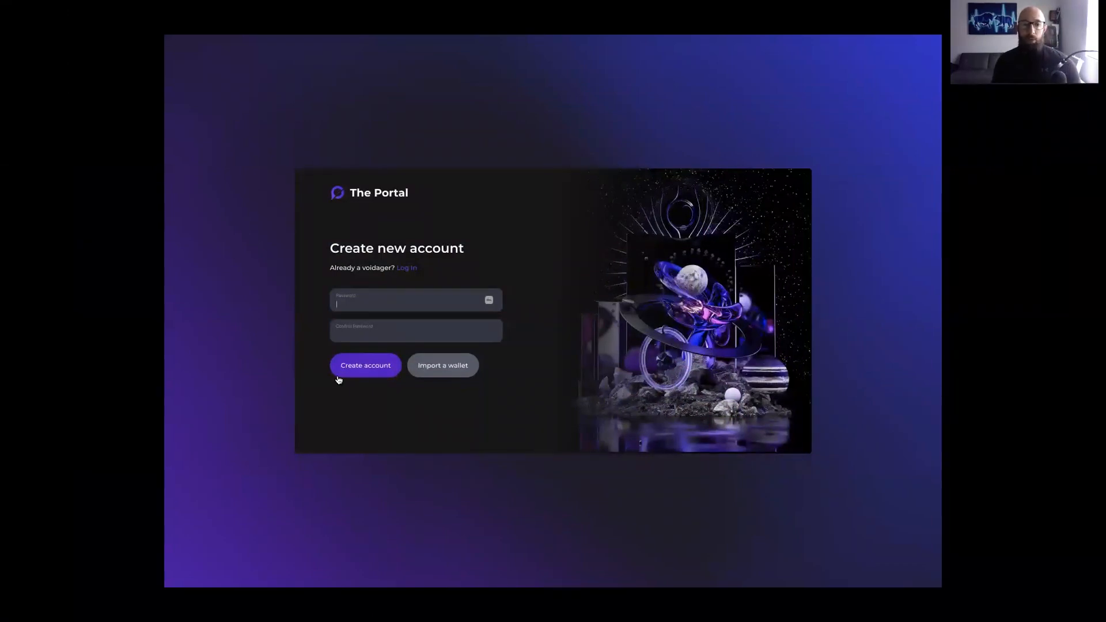
{"action": "left_click", "coordinate": [365, 365]}
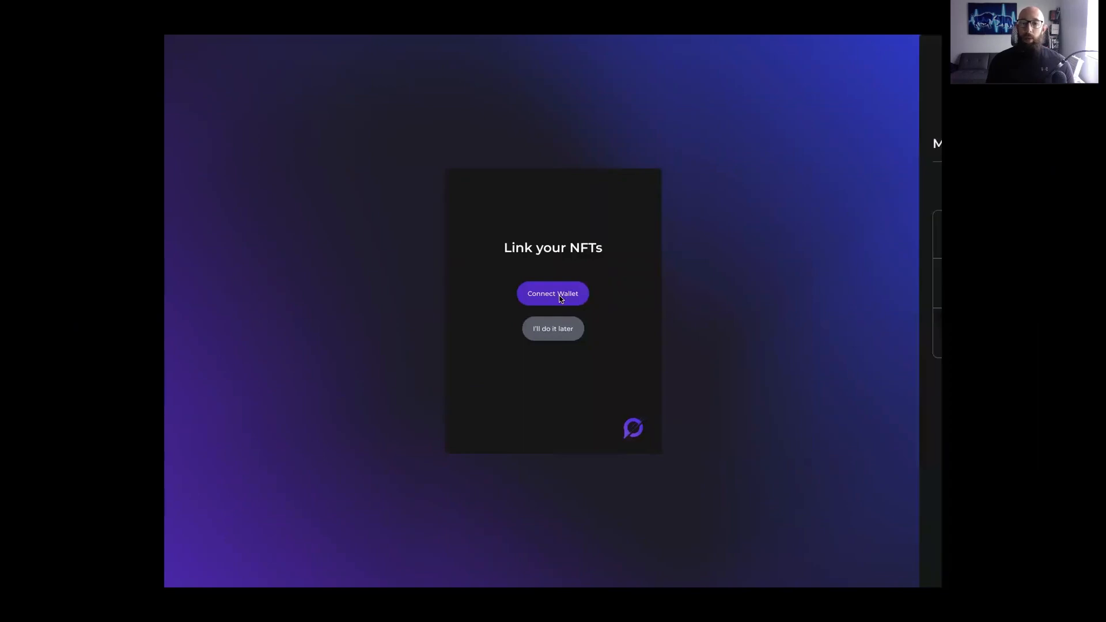
{"action": "left_click", "coordinate": [551, 293]}
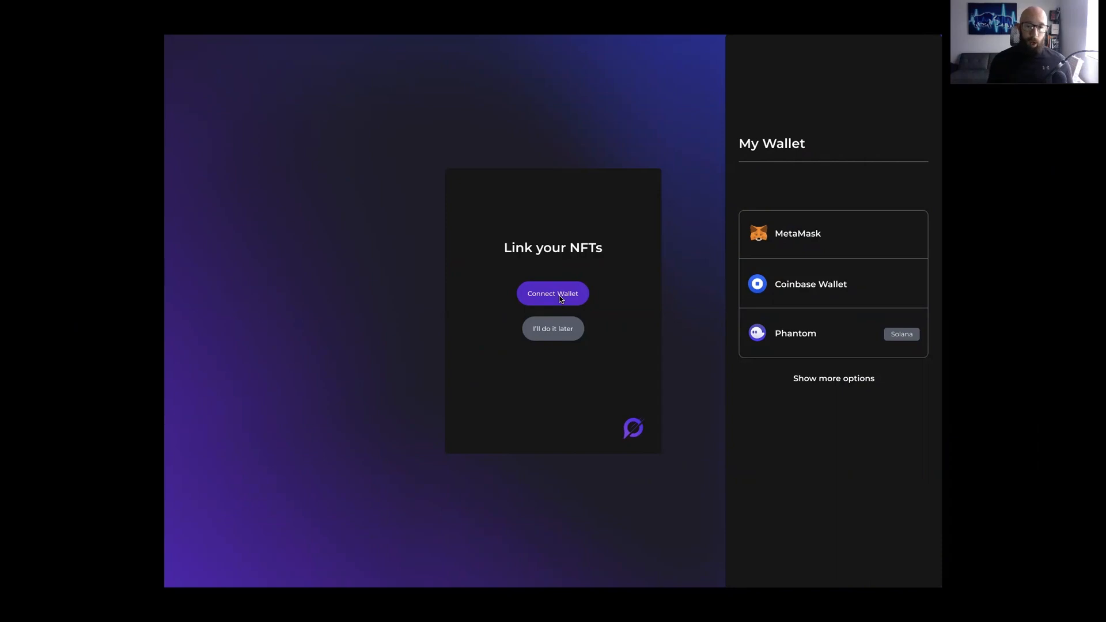
{"action": "mouse_move", "coordinate": [823, 250]}
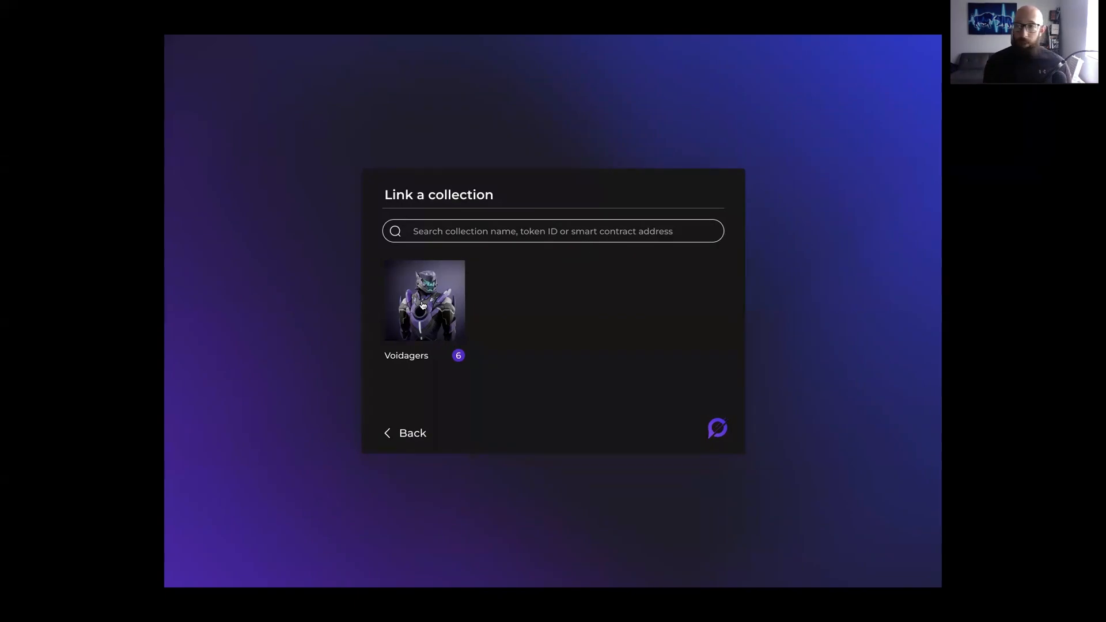
{"action": "mouse_move", "coordinate": [544, 235]}
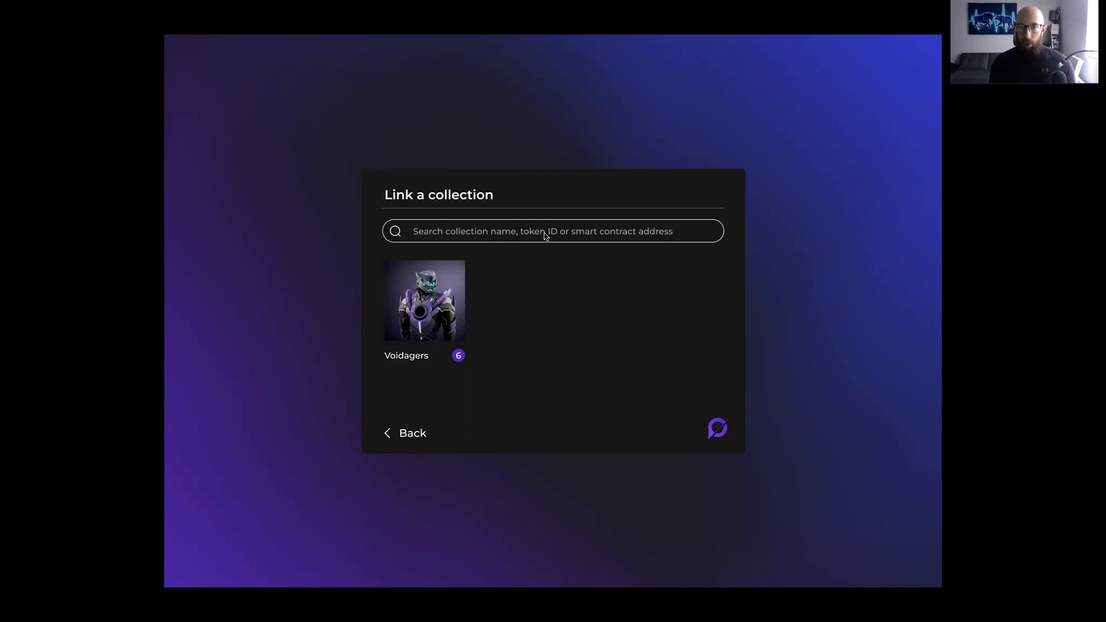
{"action": "mouse_move", "coordinate": [631, 238]}
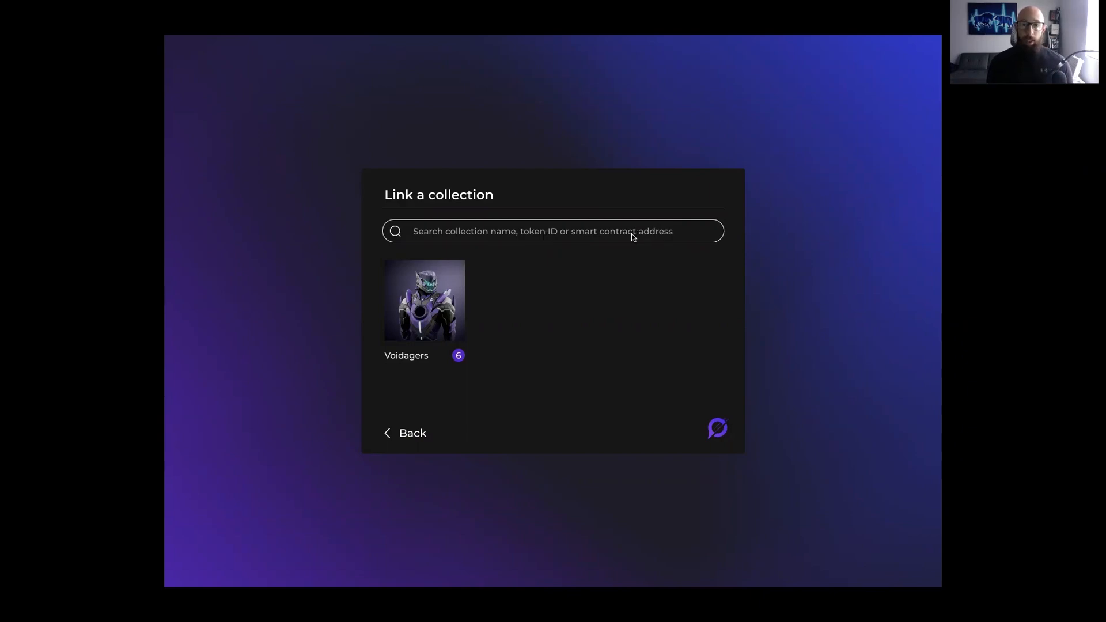
{"action": "mouse_move", "coordinate": [483, 238]}
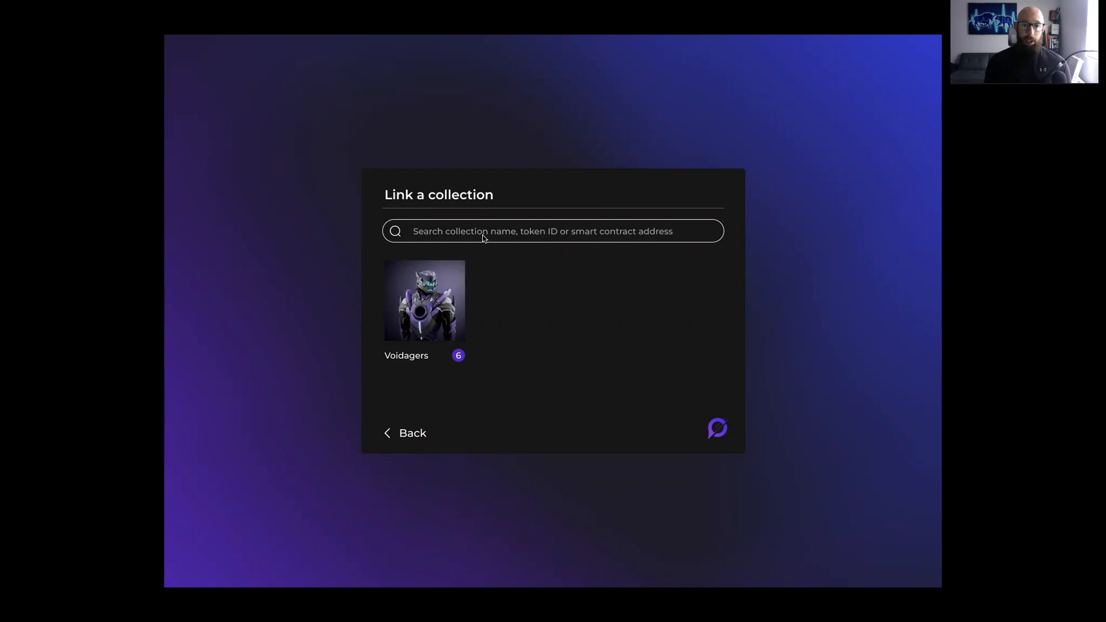
{"action": "mouse_move", "coordinate": [428, 302]}
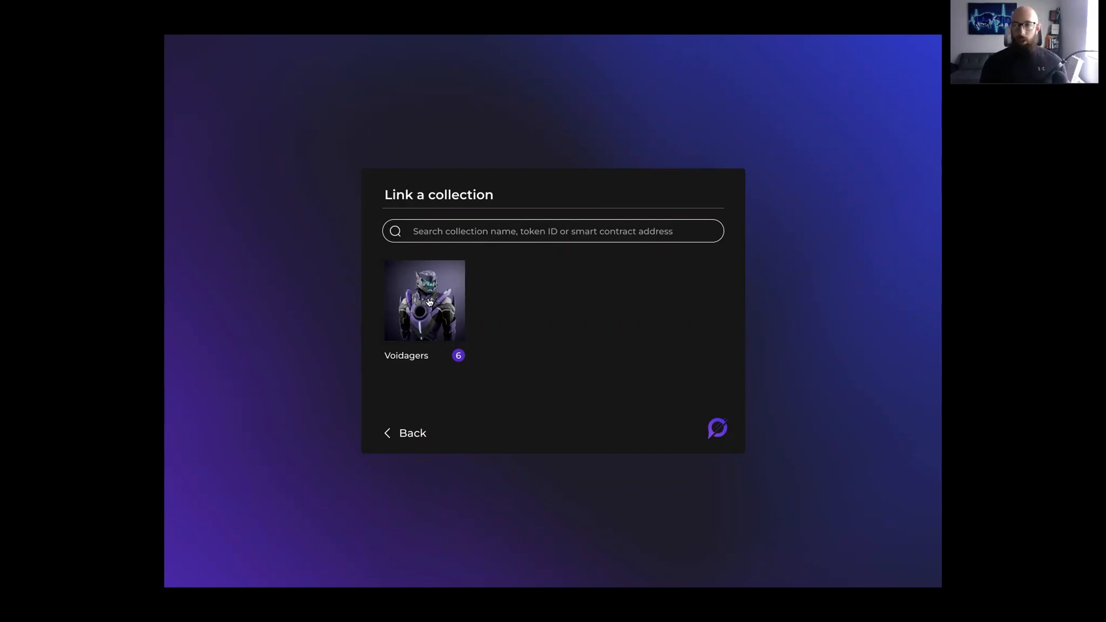
Connect the Voidagers collection and confirm, returning to the Voidagers dashboard.
{"action": "left_click", "coordinate": [424, 300]}
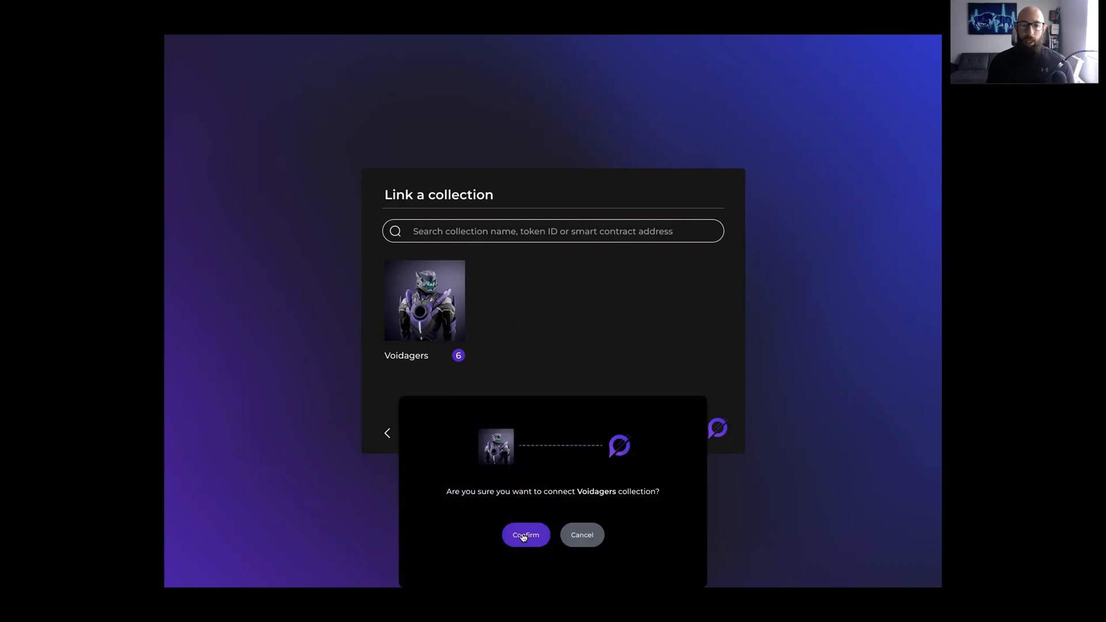
{"action": "left_click", "coordinate": [525, 534]}
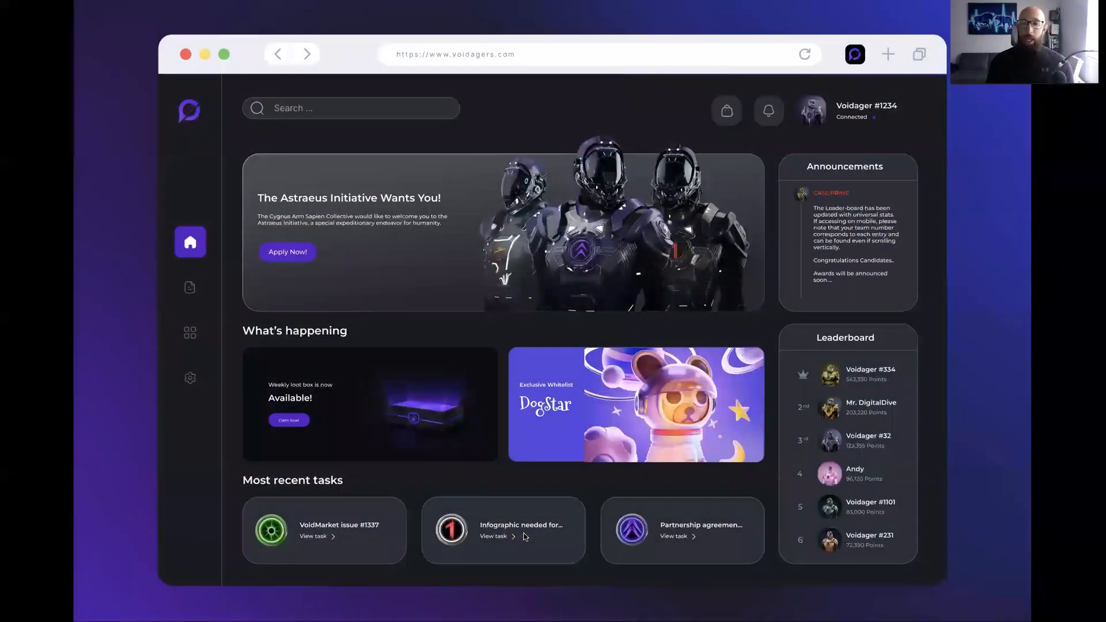
Reopen The Portal extension and review the wallet balance and owned collectibles.
{"action": "left_click", "coordinate": [853, 54]}
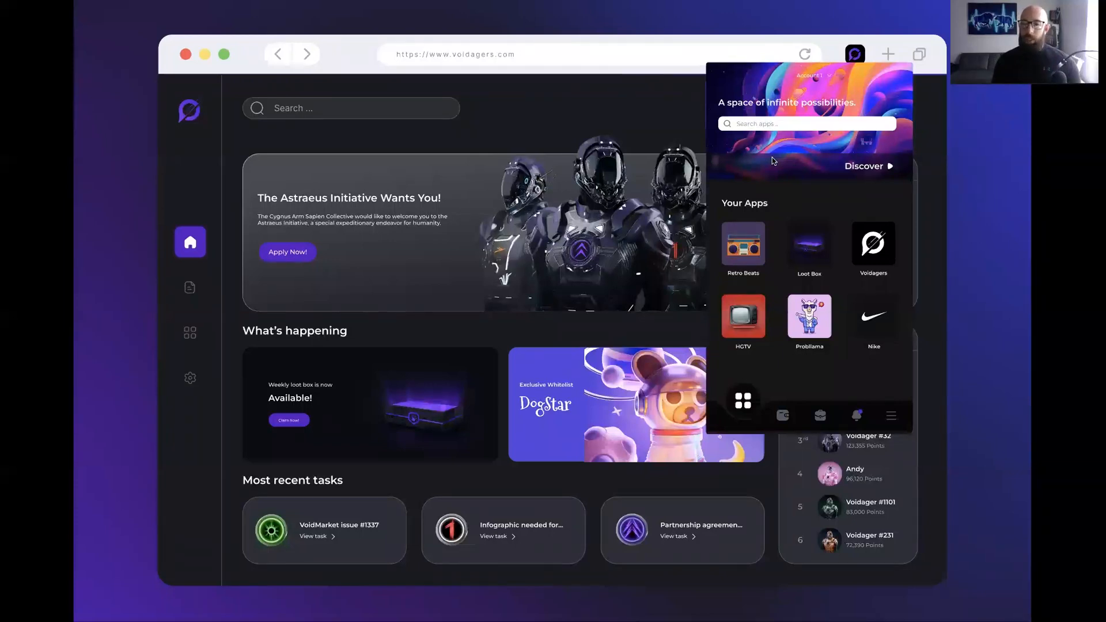
{"action": "left_click", "coordinate": [782, 415]}
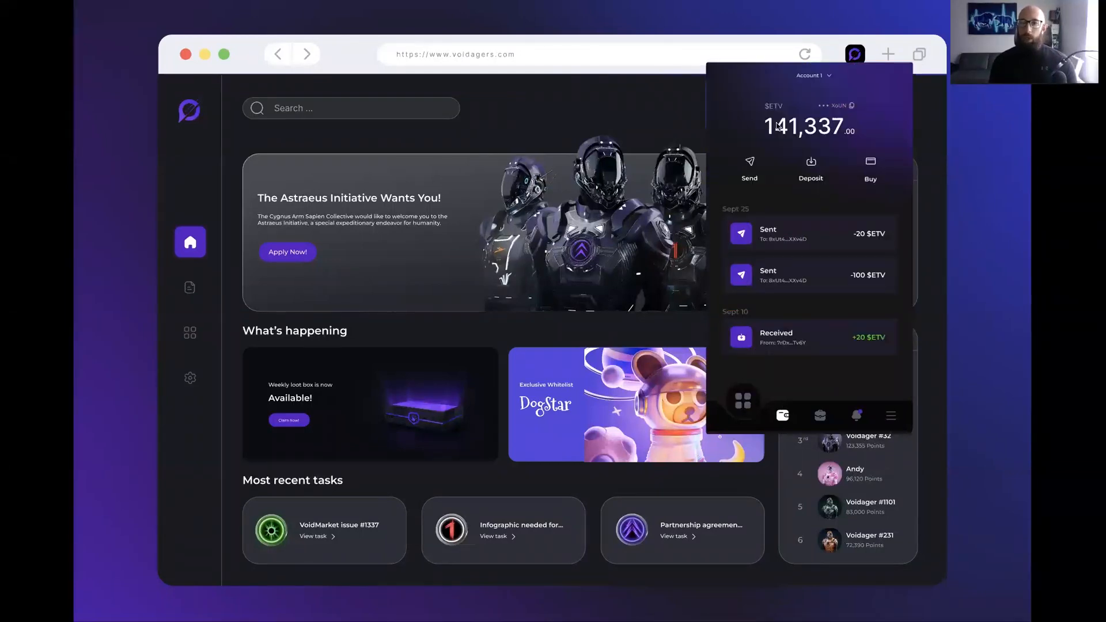
{"action": "mouse_move", "coordinate": [769, 114]}
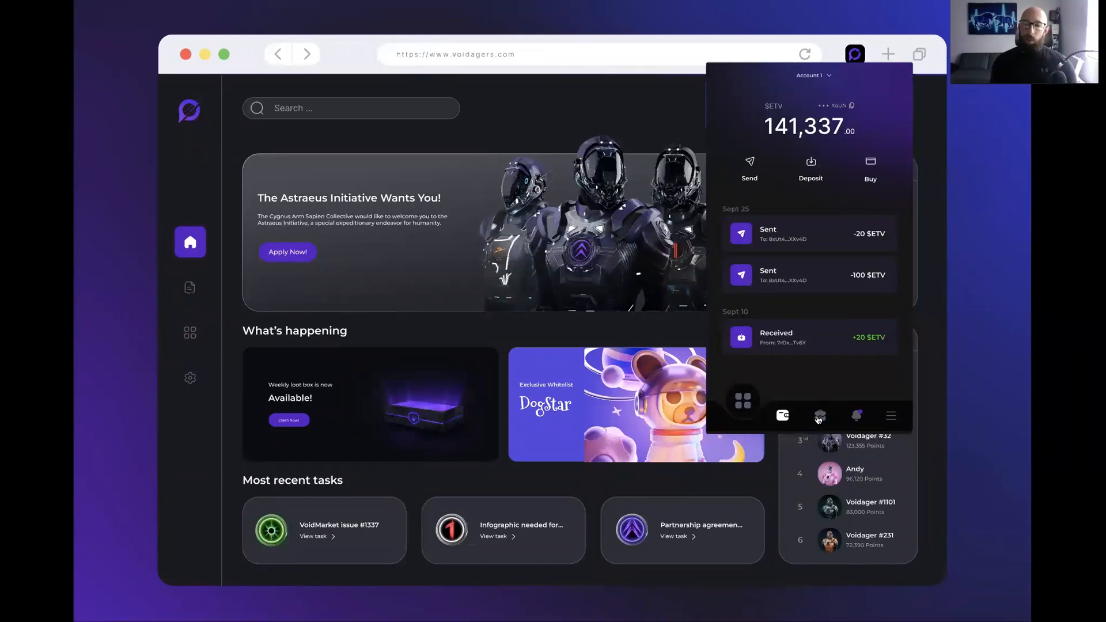
{"action": "left_click", "coordinate": [819, 416]}
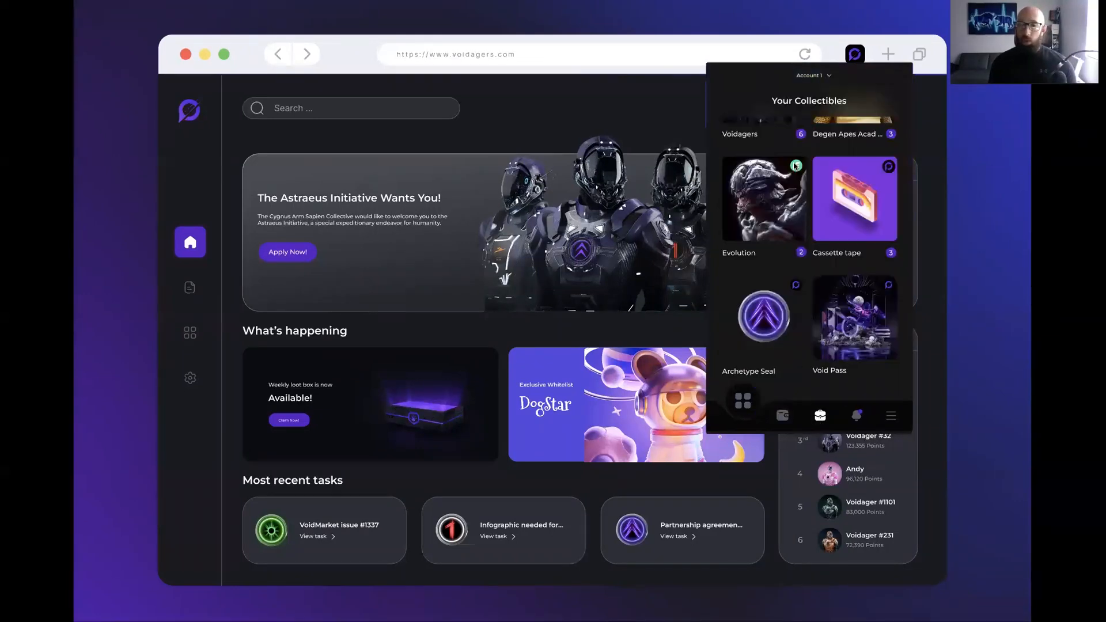
{"action": "scroll", "scroll_direction": "up", "scroll_amount": 3}
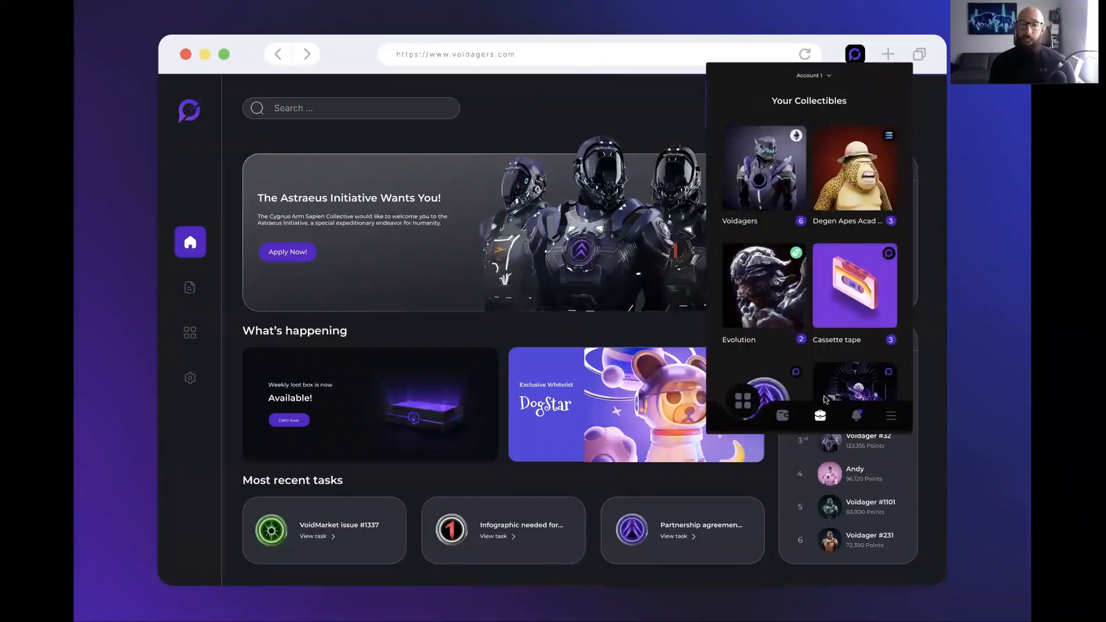
View the Voidagers NFTs and notifications, ending on the extension's settings menu.
{"action": "left_click", "coordinate": [762, 175]}
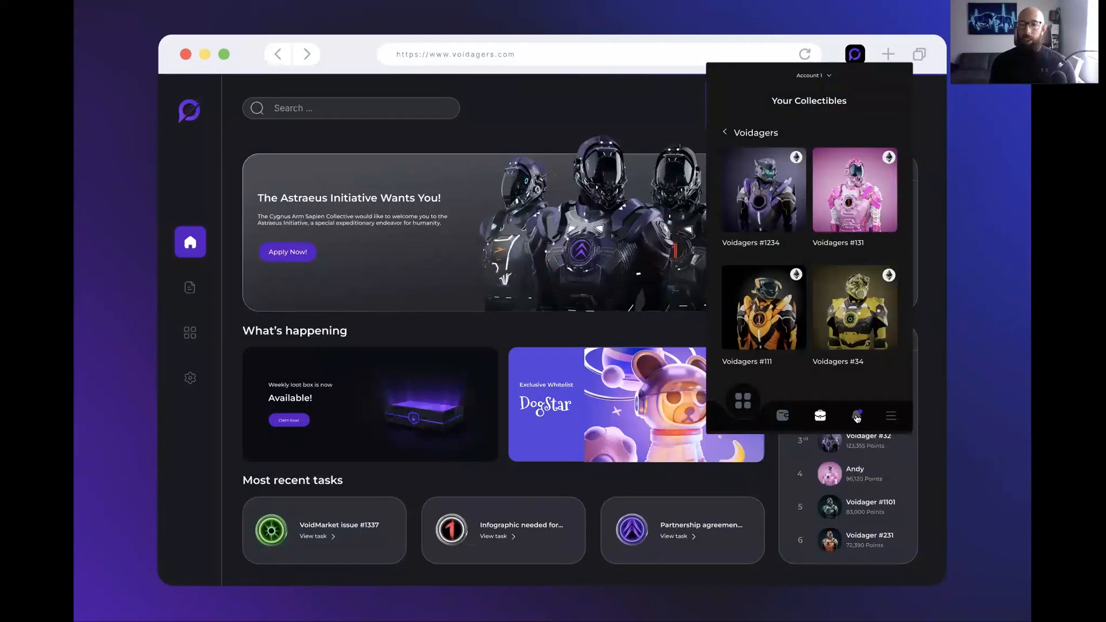
{"action": "left_click", "coordinate": [855, 416]}
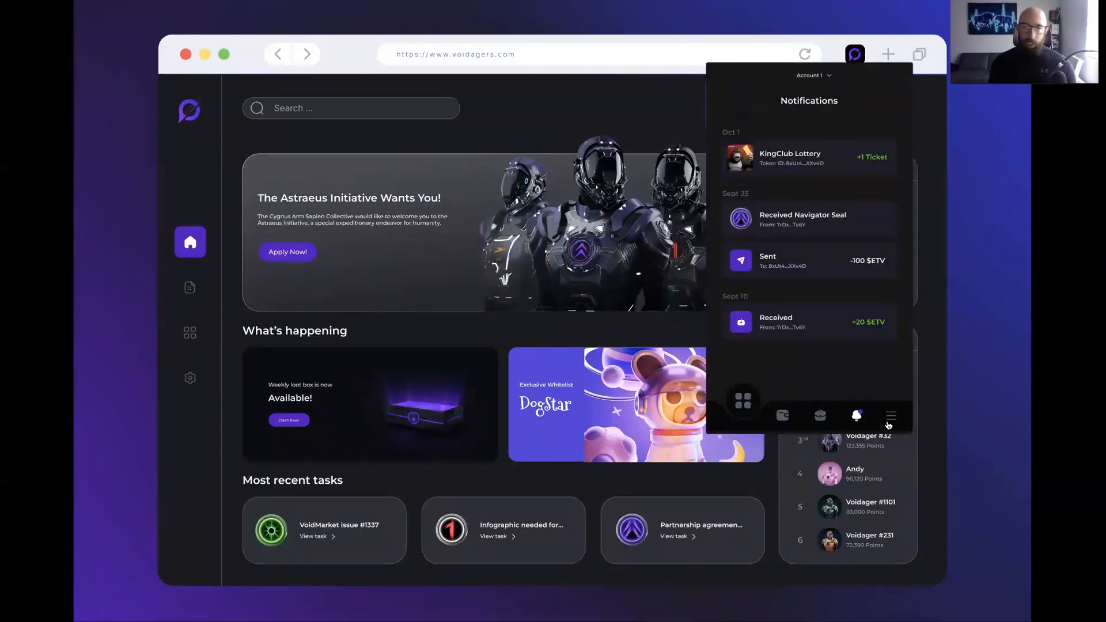
{"action": "mouse_move", "coordinate": [888, 414]}
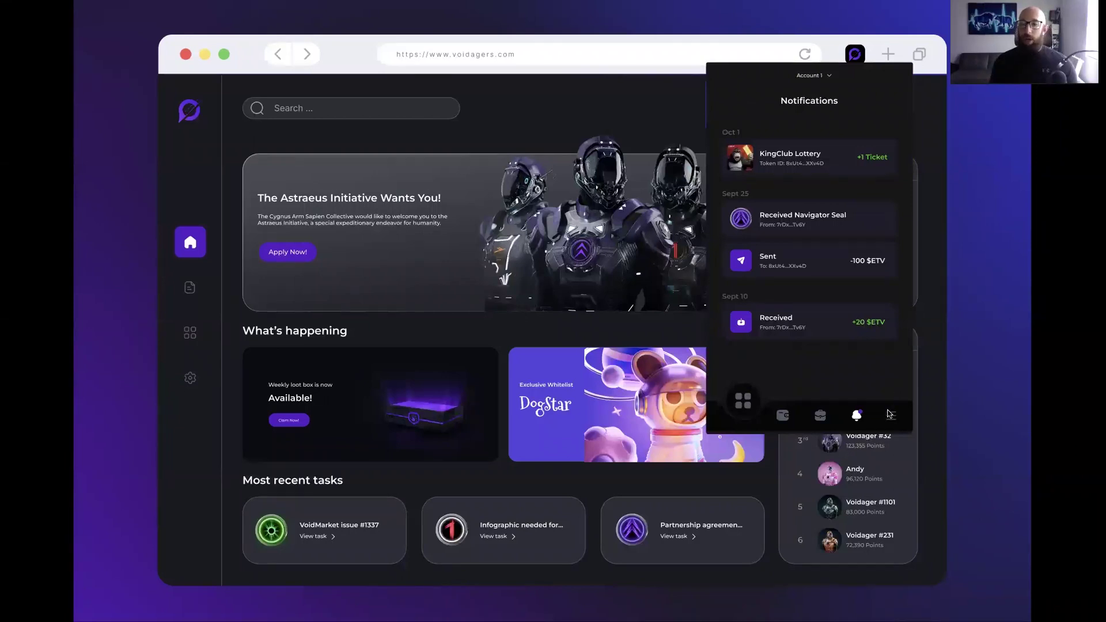
{"action": "left_click", "coordinate": [890, 416]}
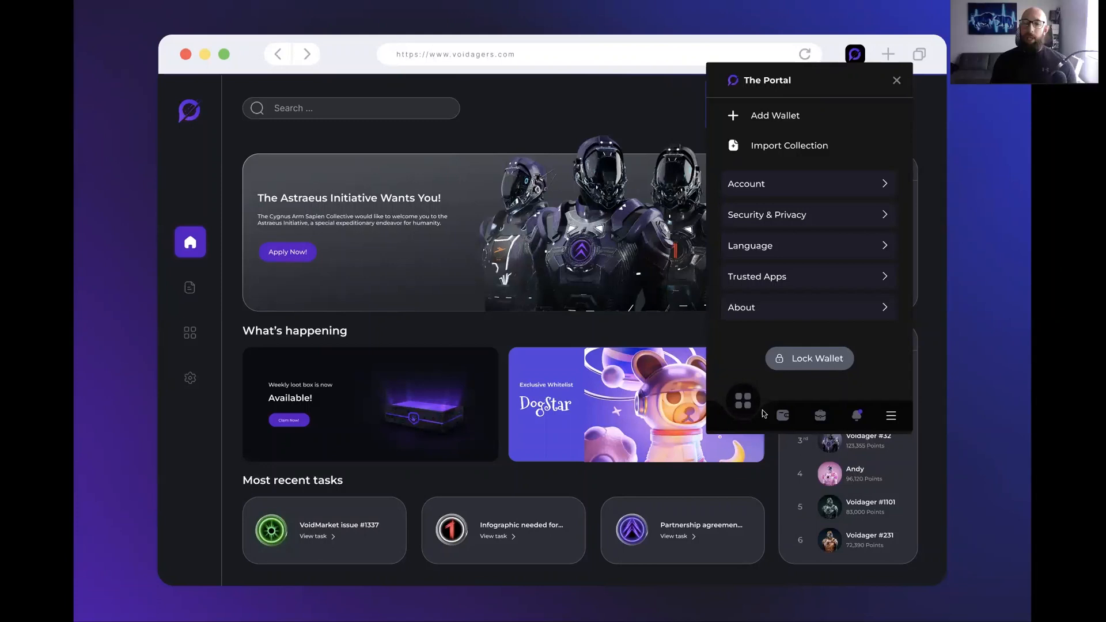
{"action": "left_click", "coordinate": [741, 415]}
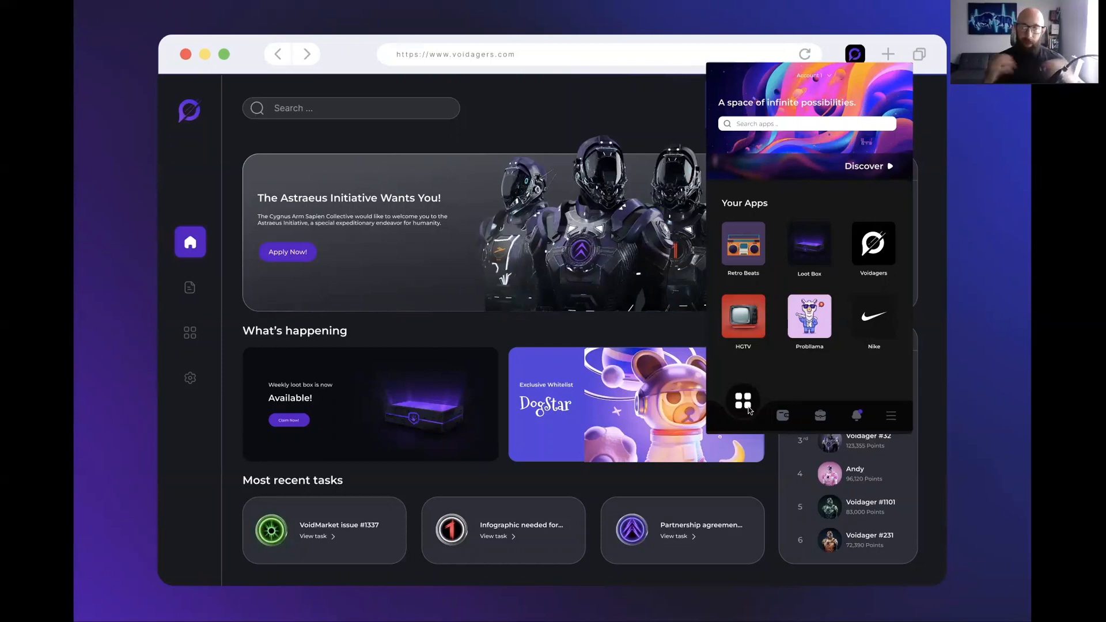
{"action": "mouse_move", "coordinate": [782, 417]}
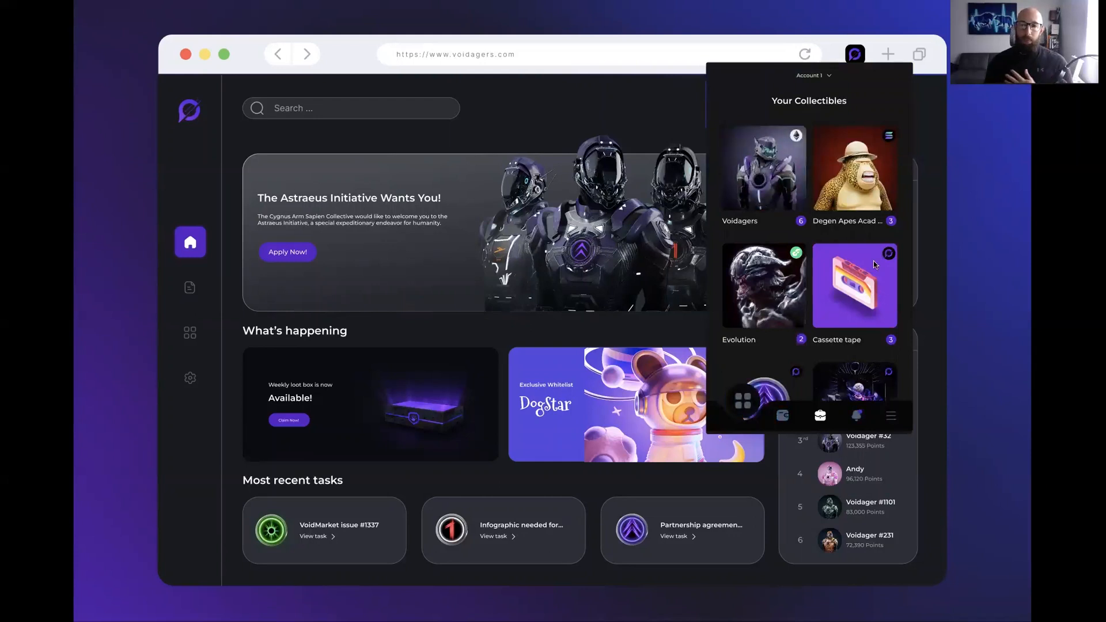
{"action": "mouse_move", "coordinate": [859, 321]}
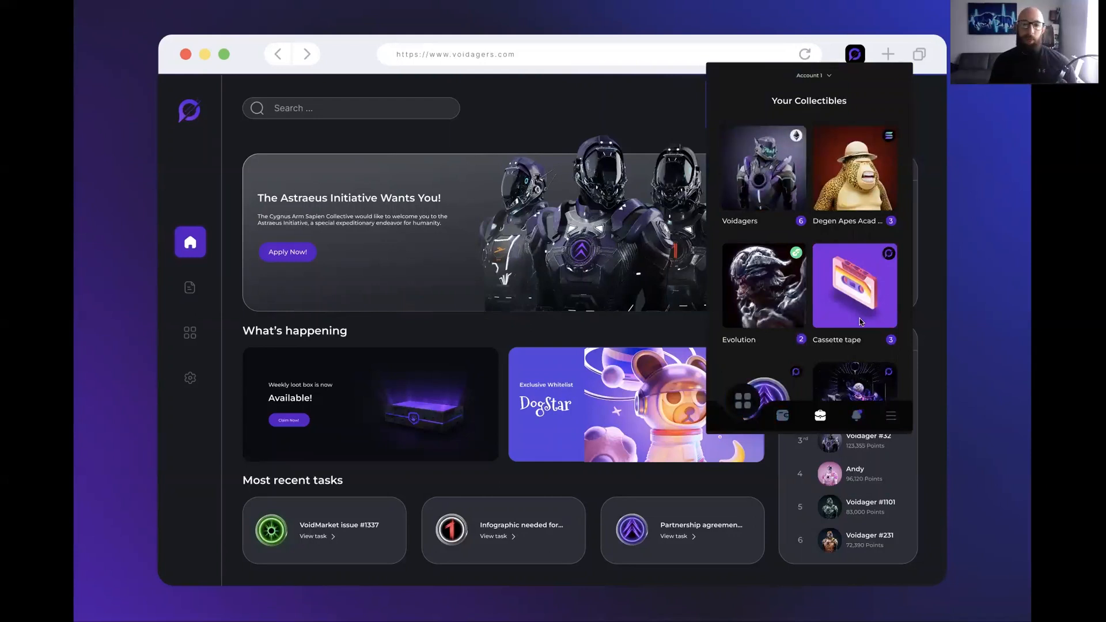
{"action": "mouse_move", "coordinate": [750, 409]}
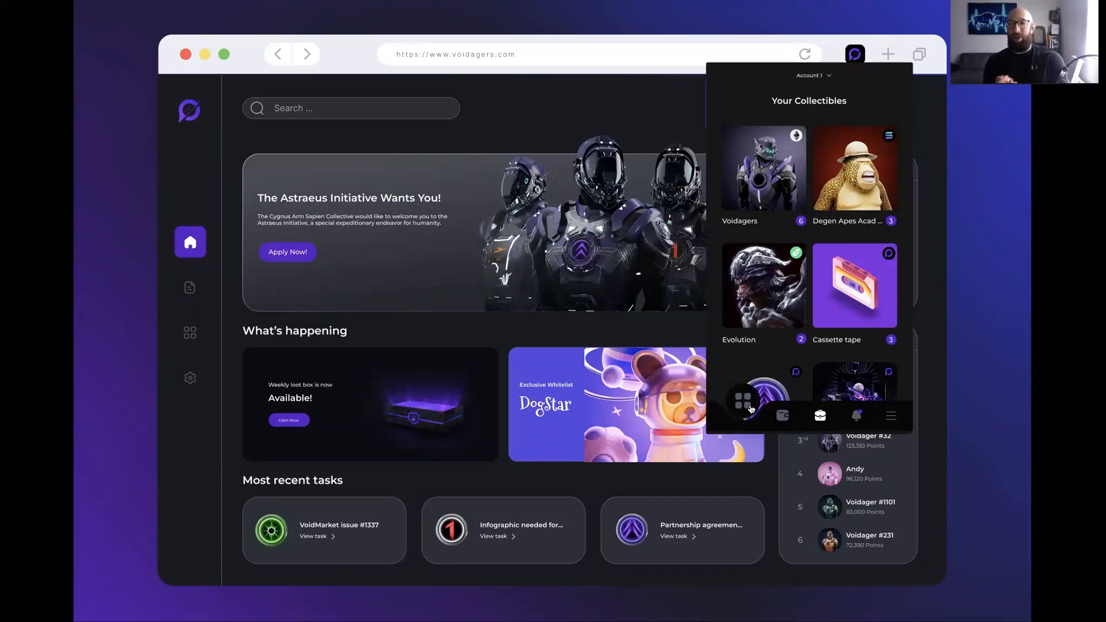
Return from Your Collectibles to the extension's app launcher.
{"action": "left_click", "coordinate": [742, 416]}
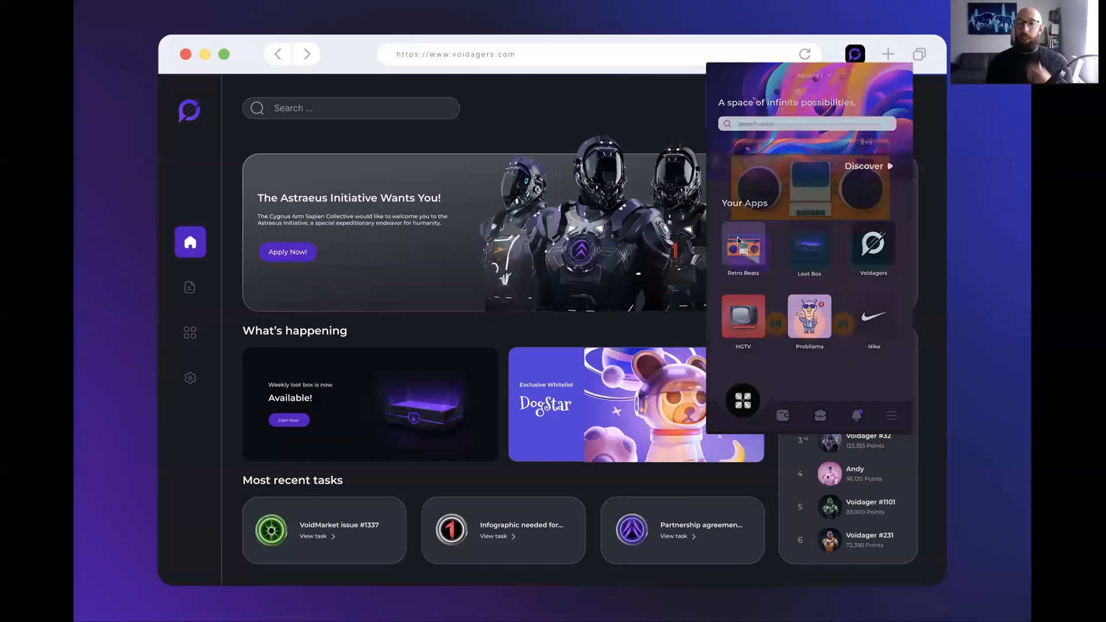
{"action": "left_click", "coordinate": [741, 250]}
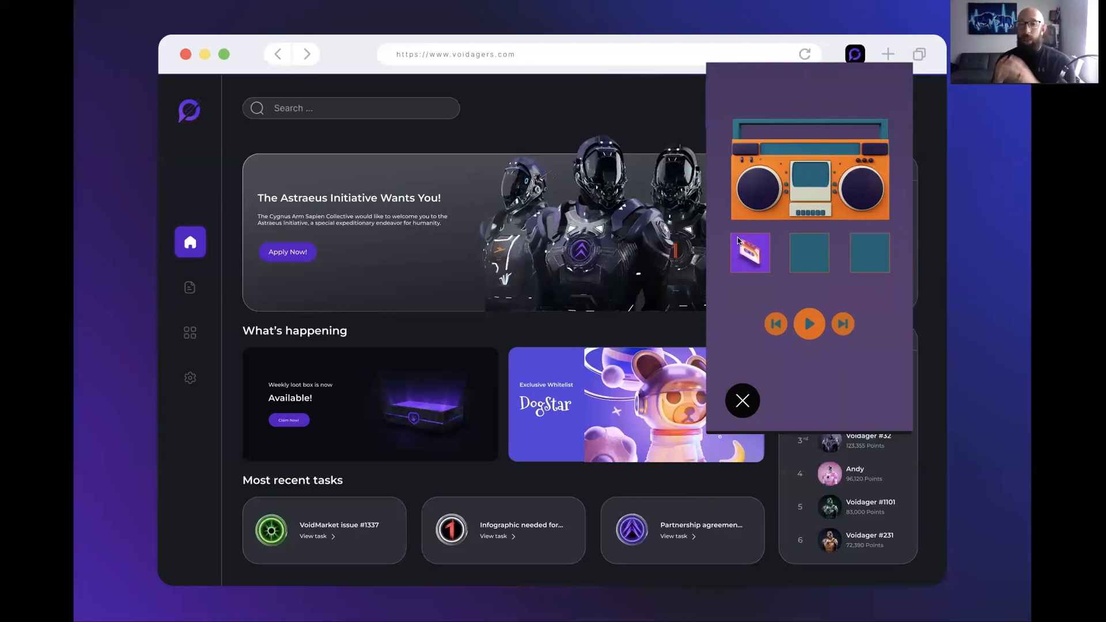
{"action": "mouse_move", "coordinate": [749, 286]}
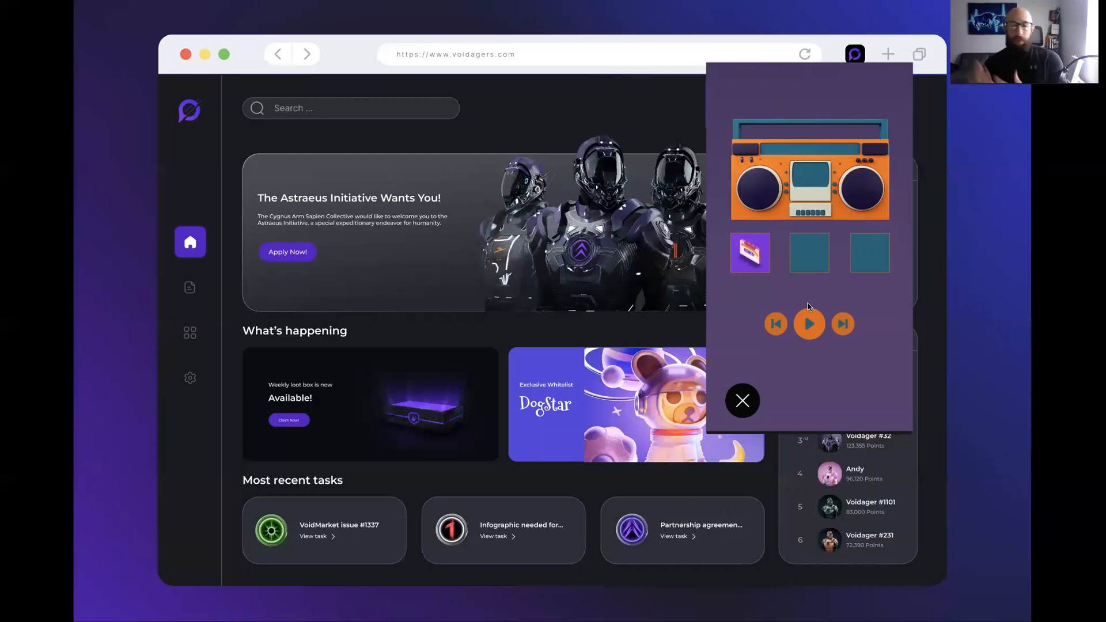
{"action": "mouse_move", "coordinate": [747, 418]}
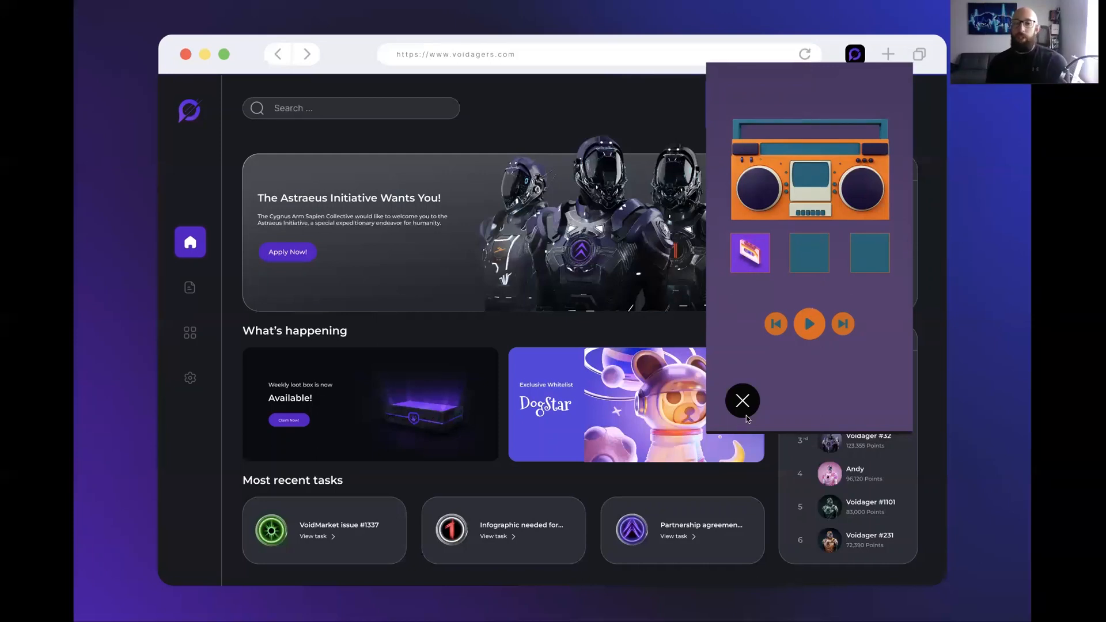
{"action": "left_click", "coordinate": [742, 401]}
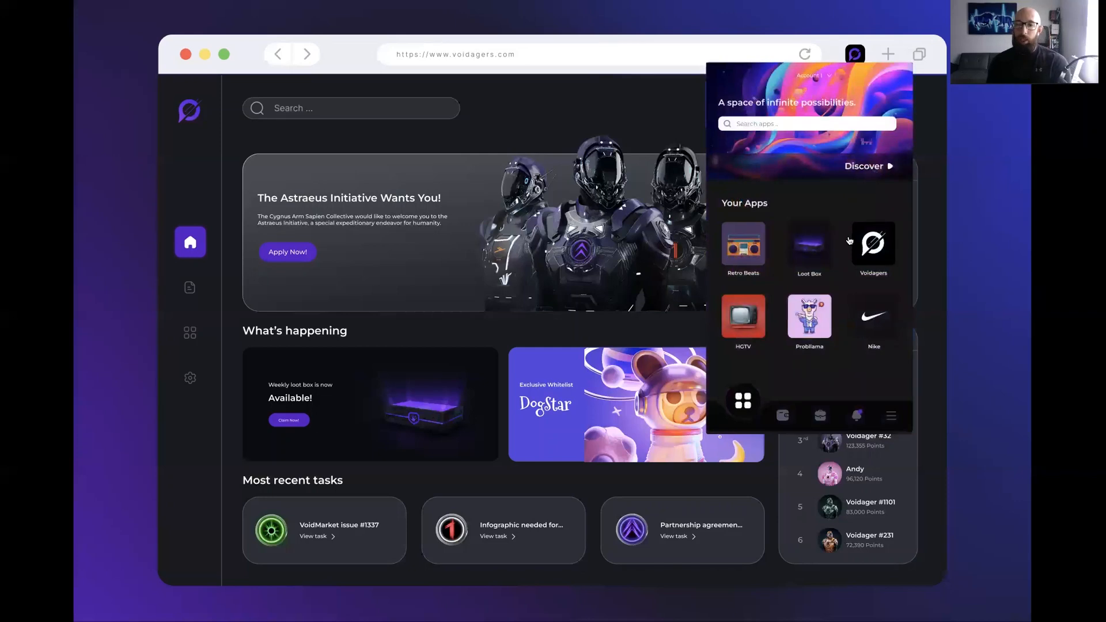
Try the Loot Box app with its glowing crate, then close it back to the apps hub.
{"action": "left_click", "coordinate": [808, 244]}
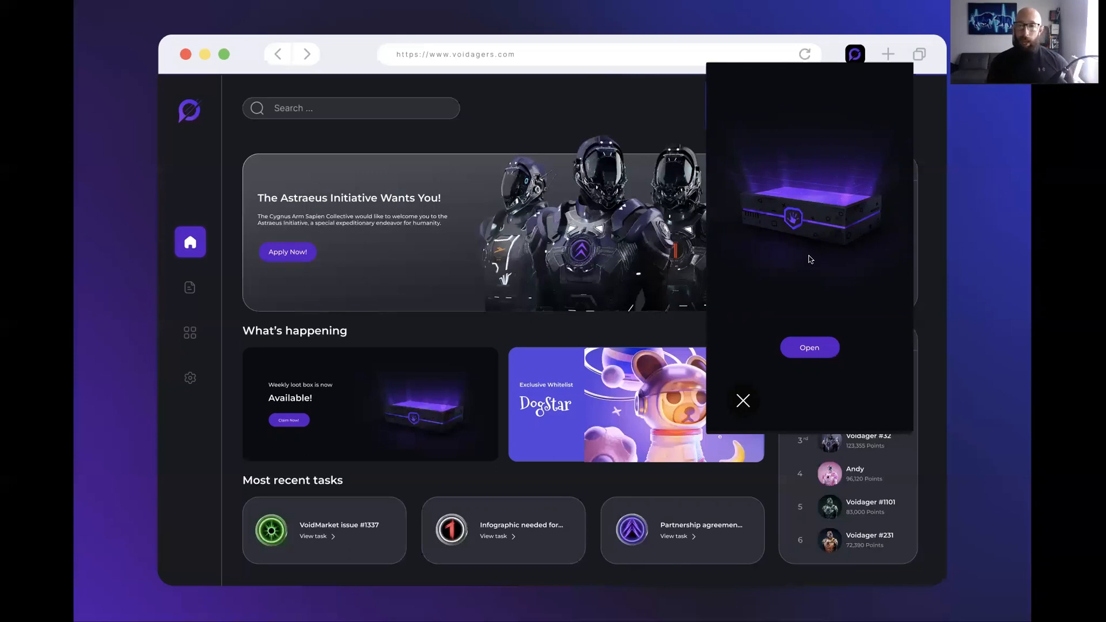
{"action": "mouse_move", "coordinate": [762, 396]}
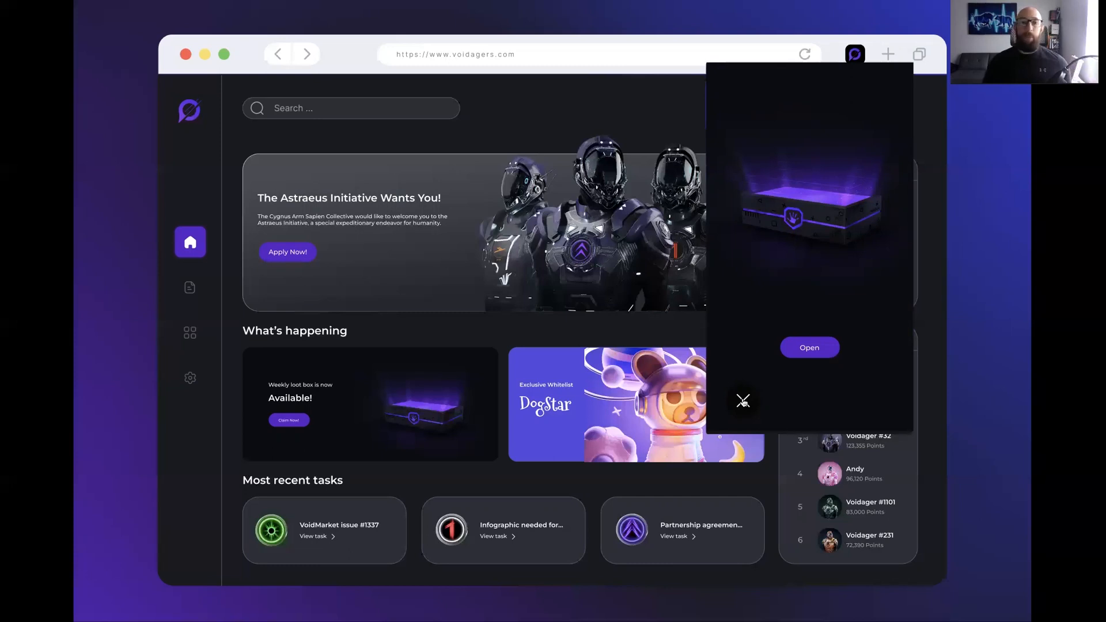
{"action": "left_click", "coordinate": [742, 401]}
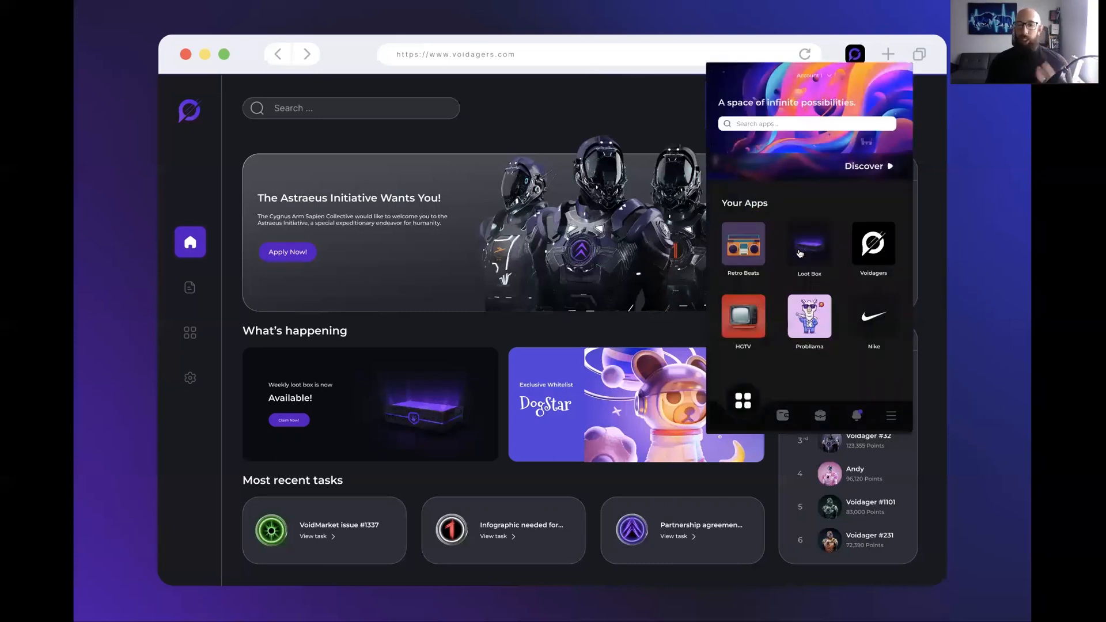
{"action": "mouse_move", "coordinate": [805, 249]}
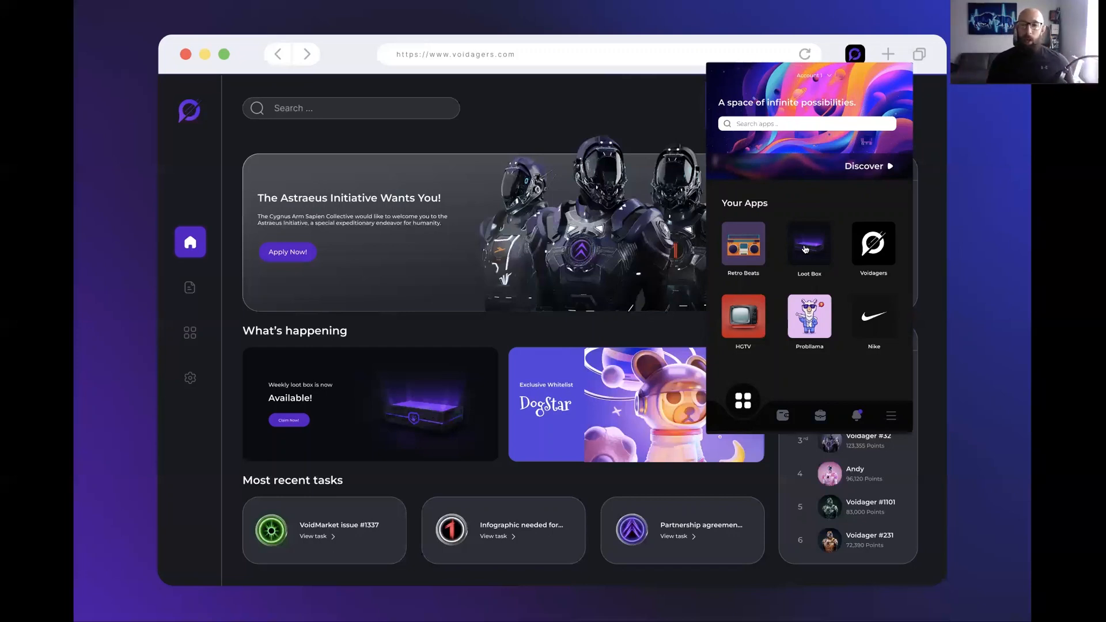
{"action": "mouse_move", "coordinate": [744, 145]}
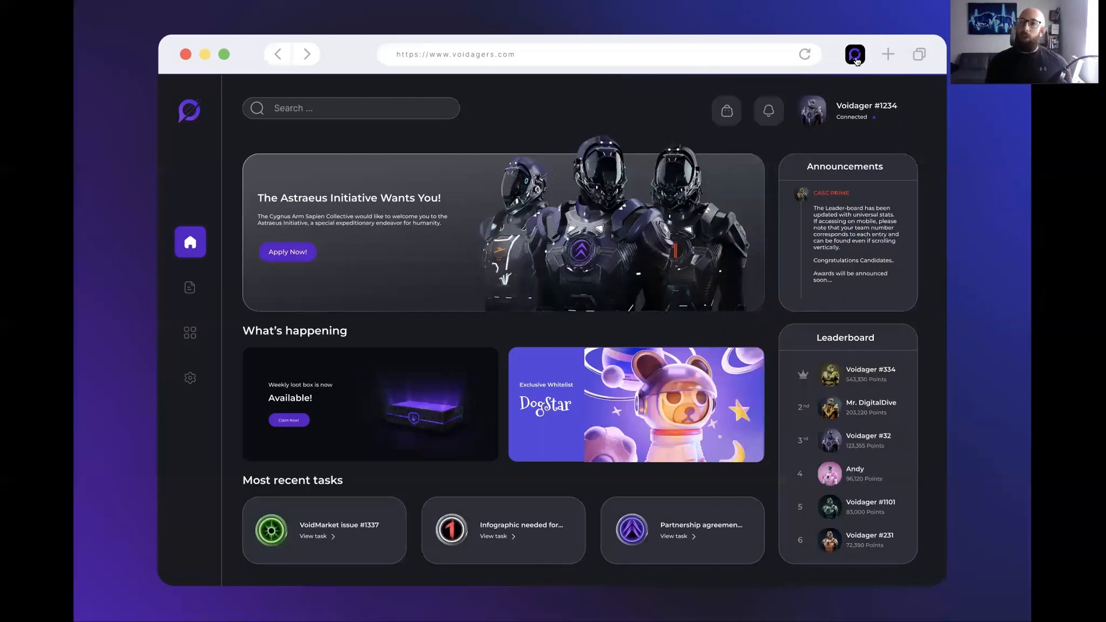
Unlock the wallet from the extension and browse its collectibles.
{"action": "left_click", "coordinate": [854, 54]}
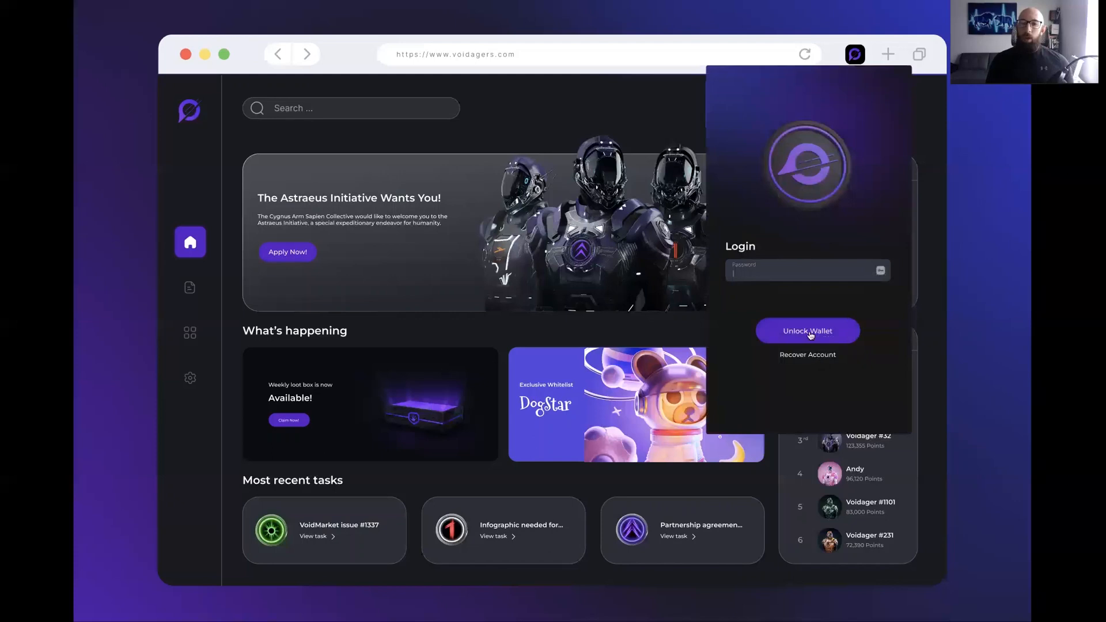
{"action": "left_click", "coordinate": [806, 330]}
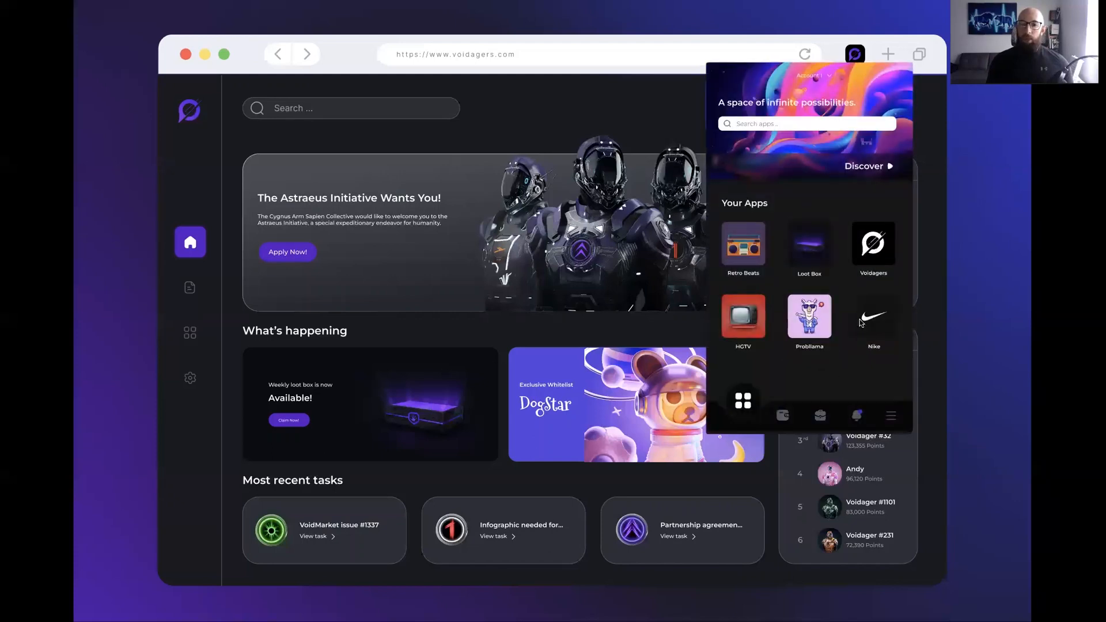
{"action": "left_click", "coordinate": [781, 414]}
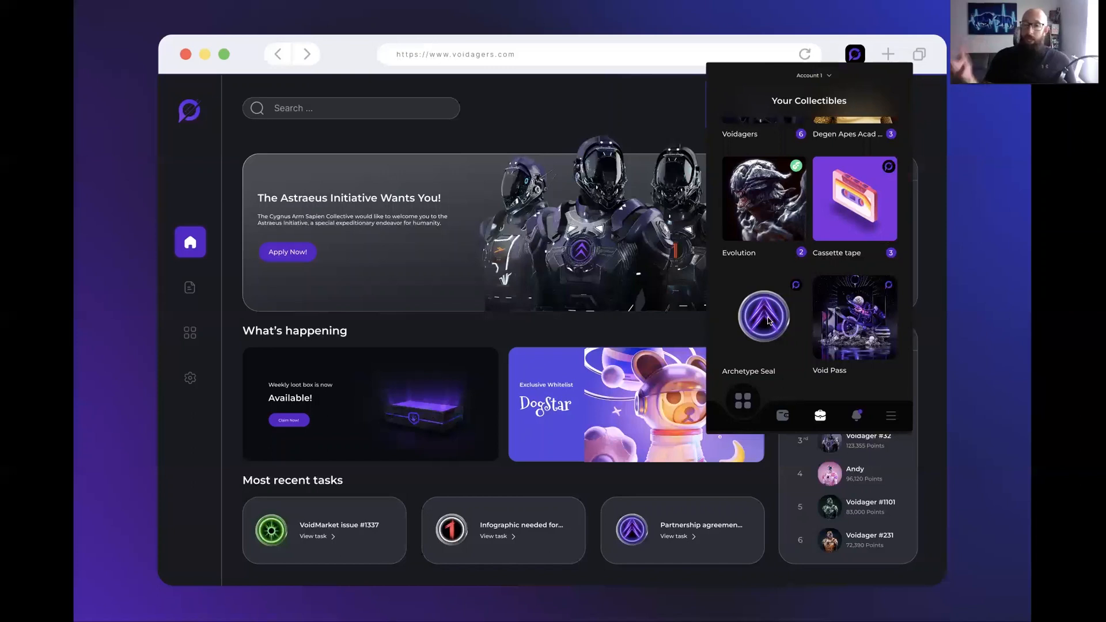
{"action": "scroll", "scroll_direction": "up", "scroll_amount": 3}
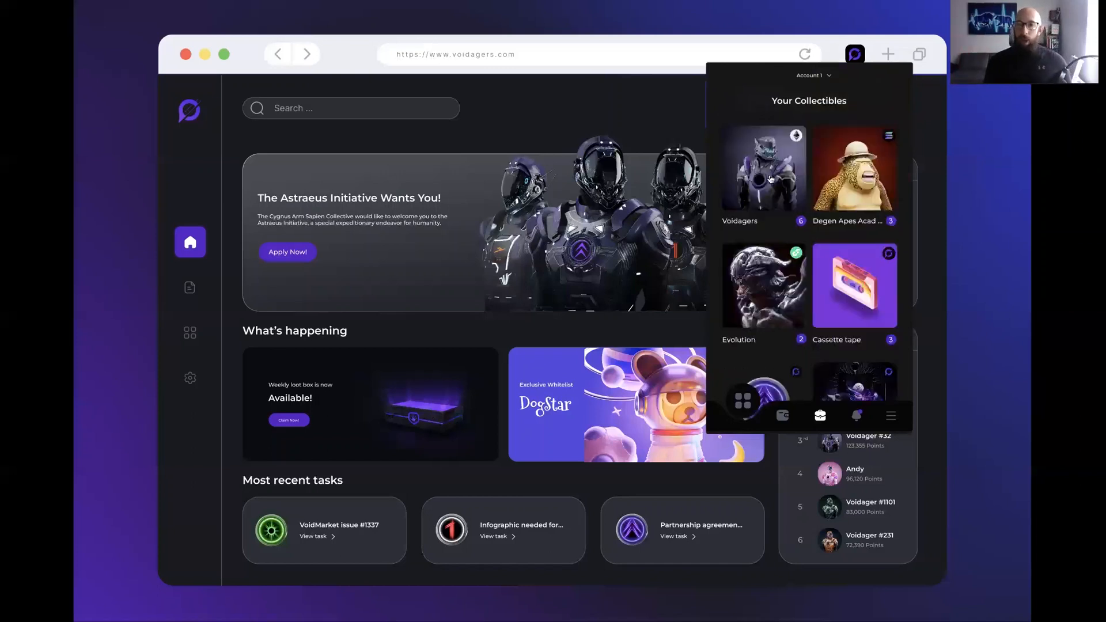
Go into the Voidagers collection and view Voidager #1234's details and inventory.
{"action": "left_click", "coordinate": [763, 172]}
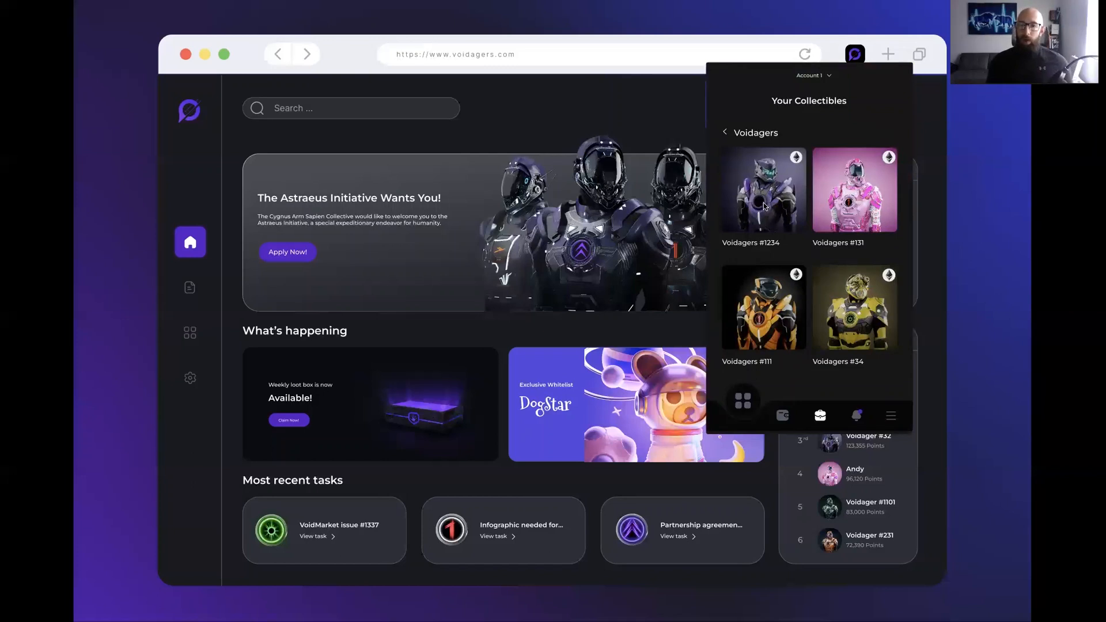
{"action": "mouse_move", "coordinate": [799, 306]}
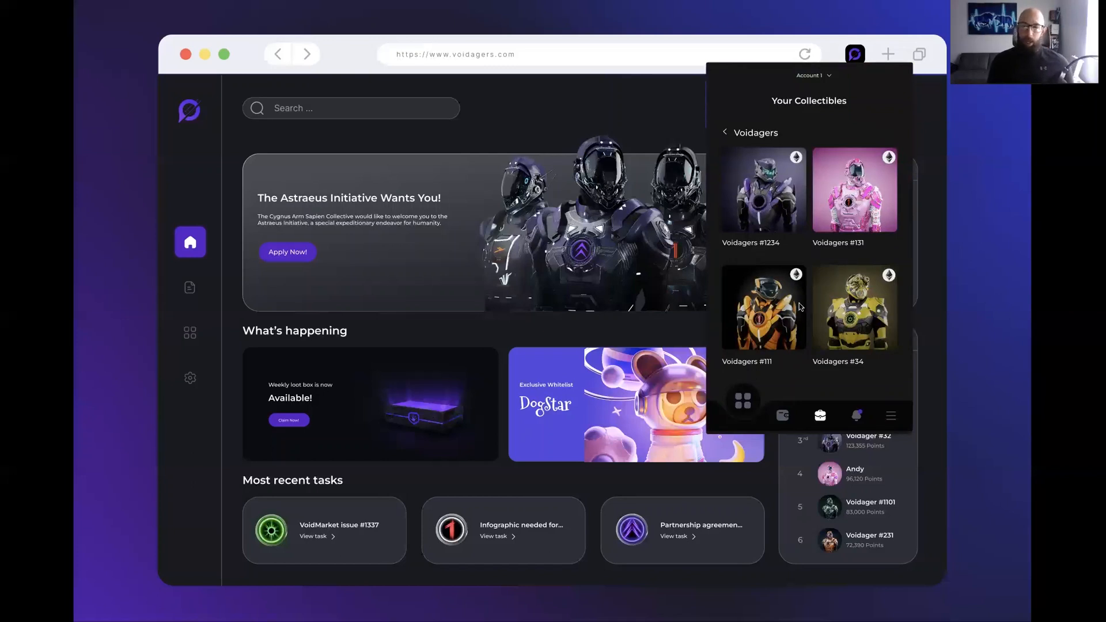
{"action": "left_click", "coordinate": [741, 401]}
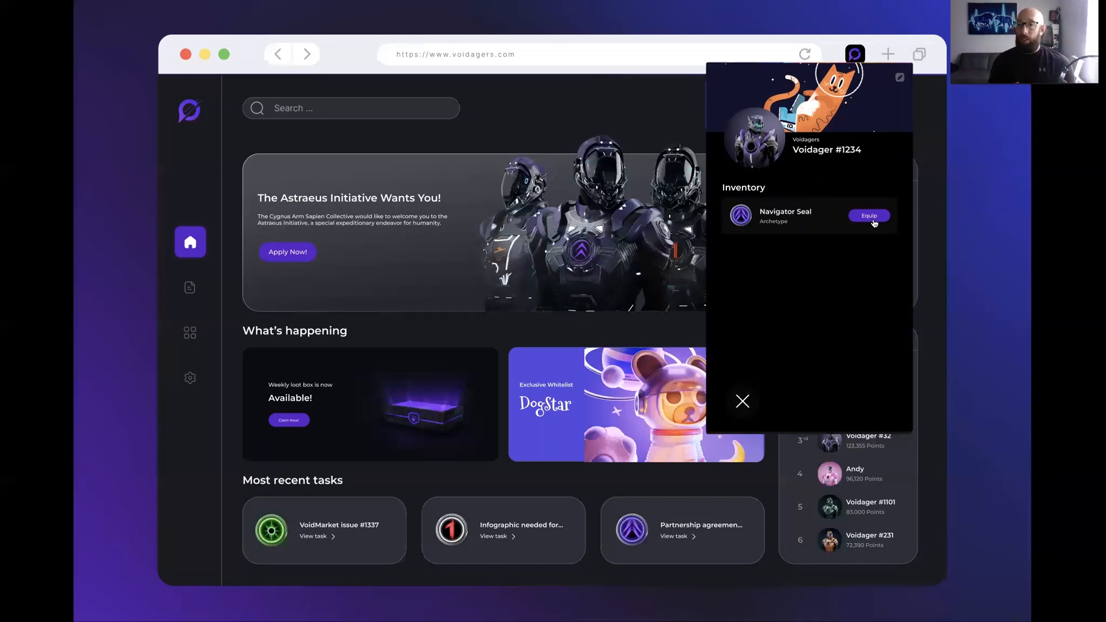
Equip the Navigator Seal on Voidager #1234, approve the transaction, and close the popup.
{"action": "left_click", "coordinate": [868, 216]}
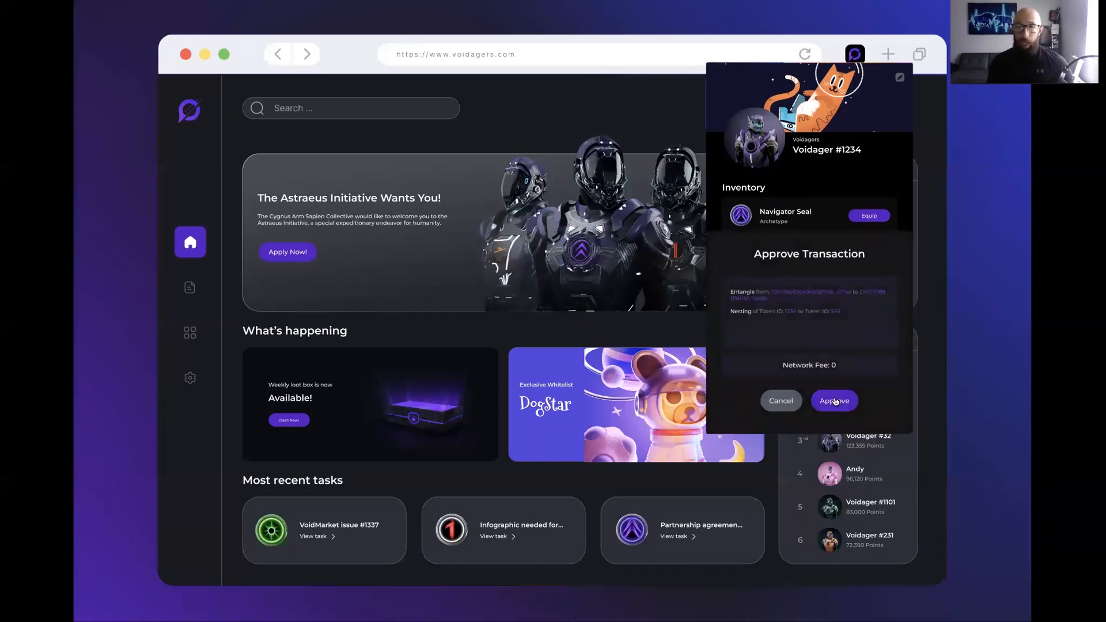
{"action": "left_click", "coordinate": [834, 401]}
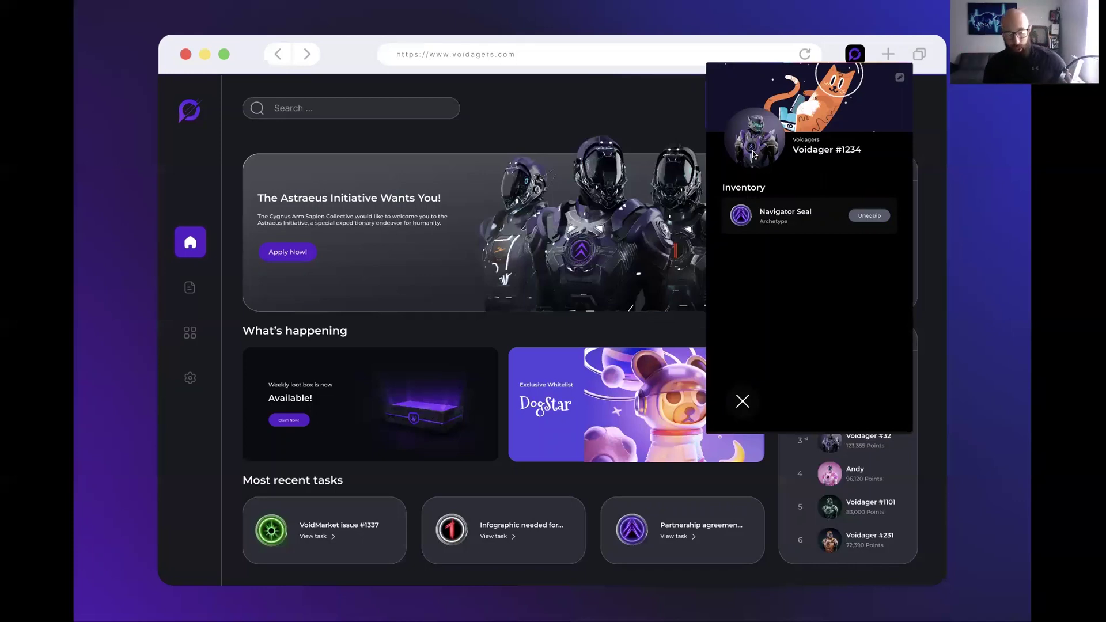
{"action": "left_click", "coordinate": [741, 400]}
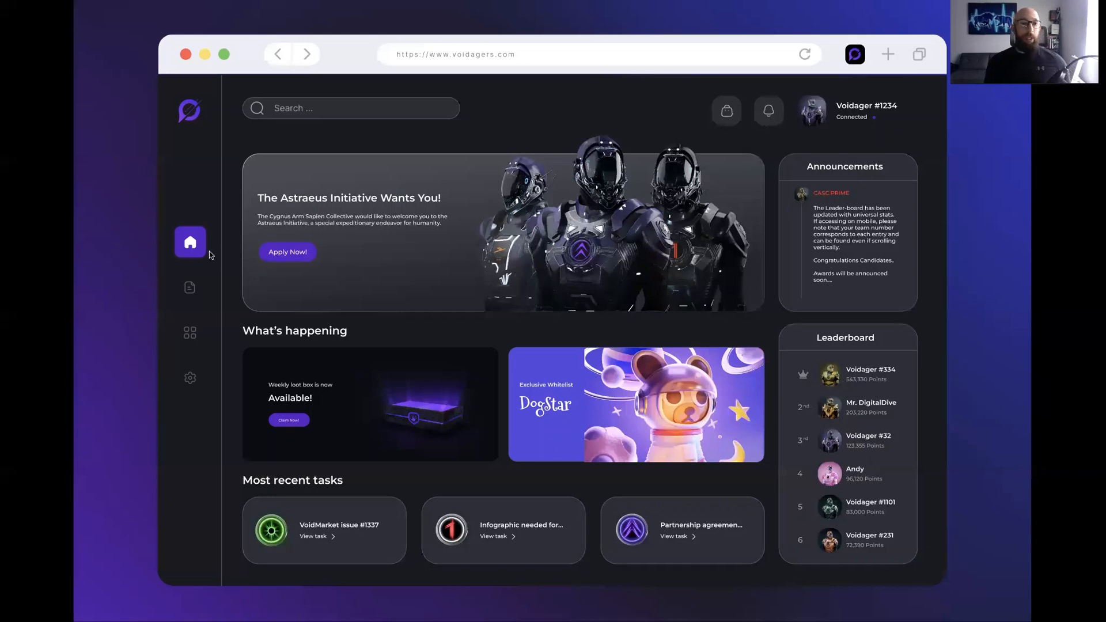
{"action": "mouse_move", "coordinate": [190, 289]}
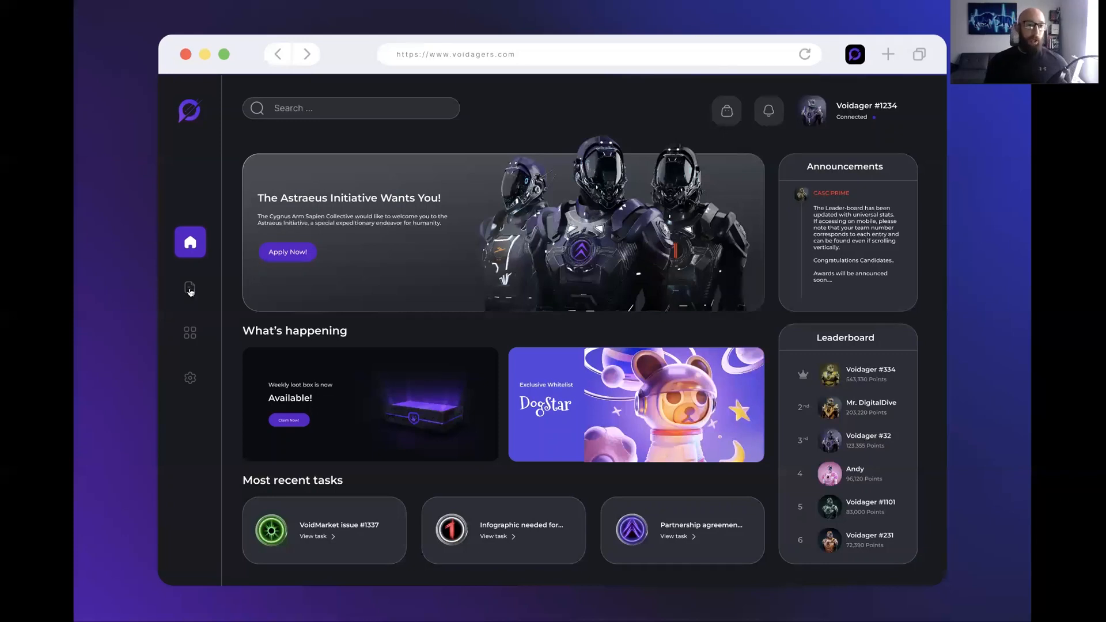
Navigate to the Navigator Corp task board with Upcoming, Active and Completed tasks.
{"action": "left_click", "coordinate": [190, 288]}
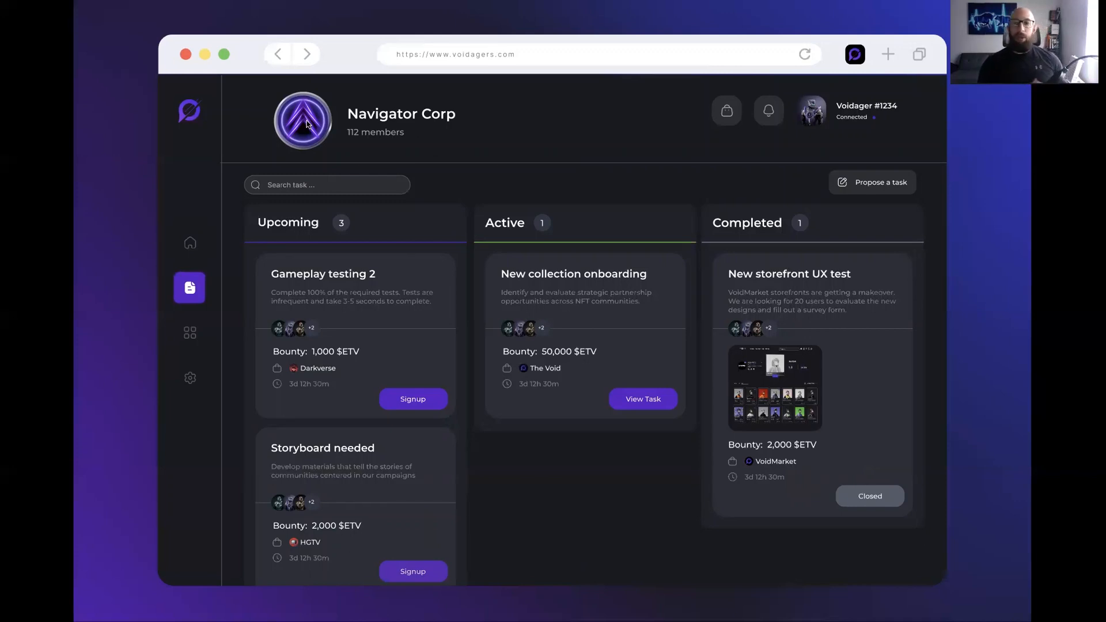
{"action": "mouse_move", "coordinate": [843, 68]}
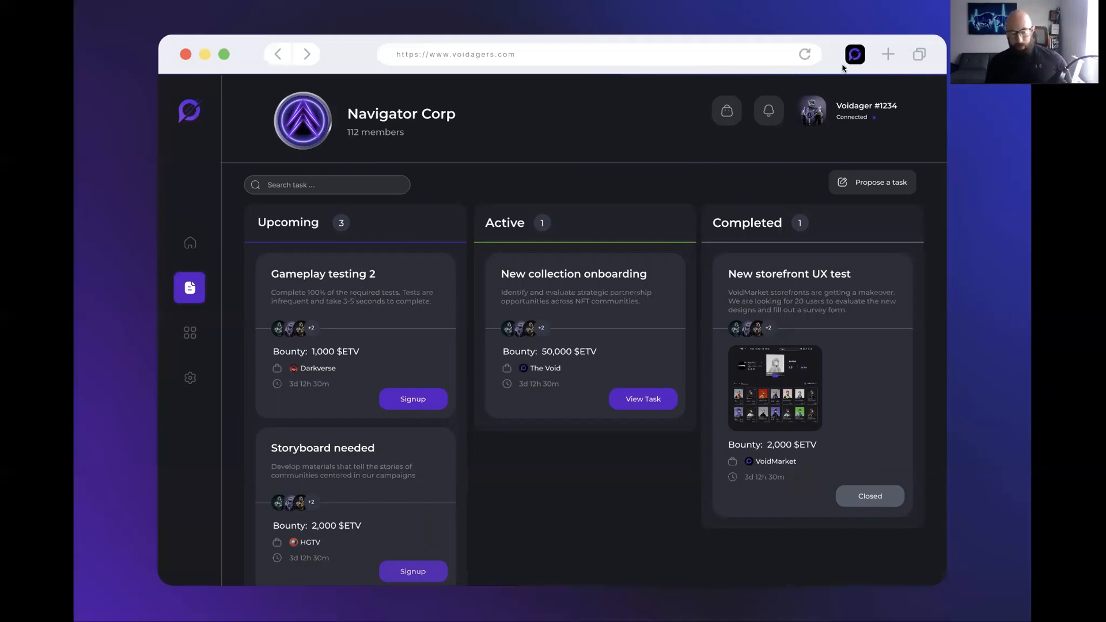
Reopen the extension and unlock the wallet to reach the Your Apps hub.
{"action": "left_click", "coordinate": [853, 54]}
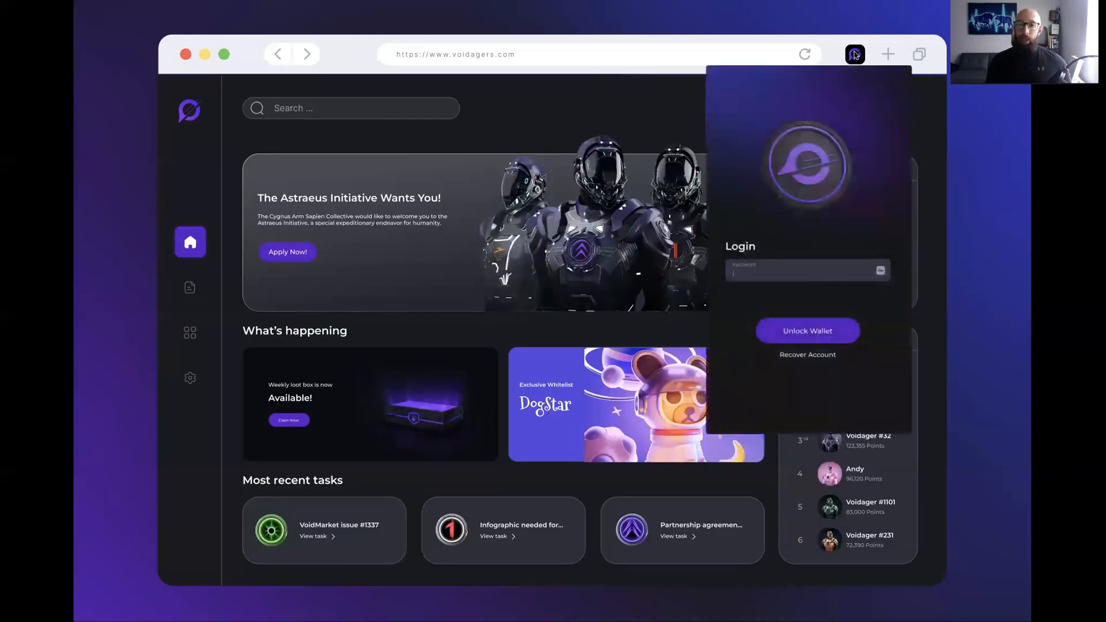
{"action": "left_click", "coordinate": [853, 54]}
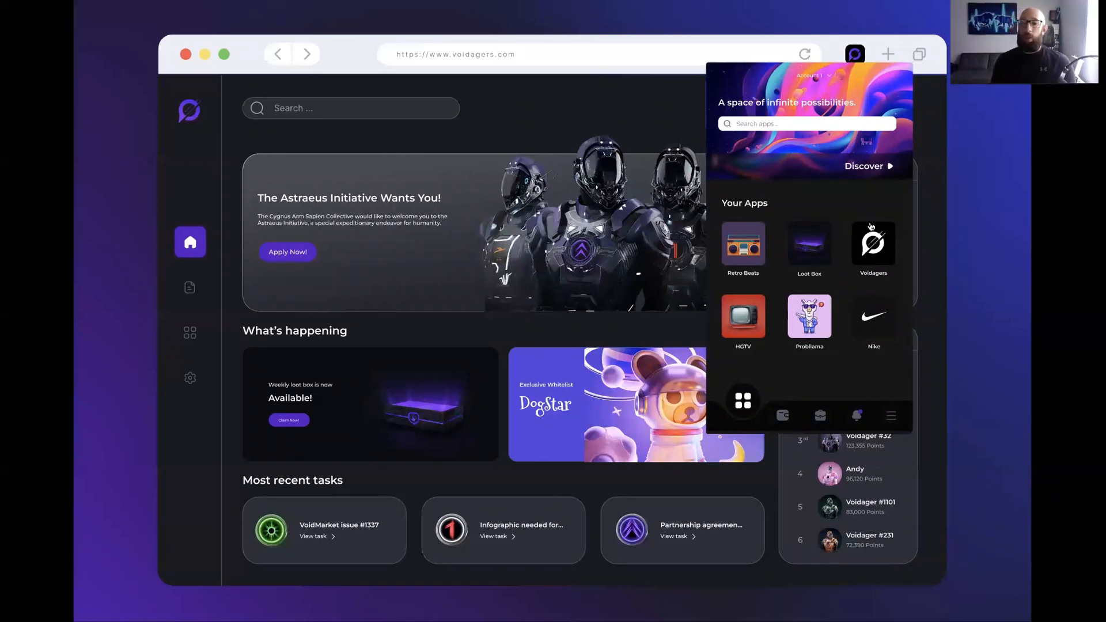
{"action": "mouse_move", "coordinate": [871, 318]}
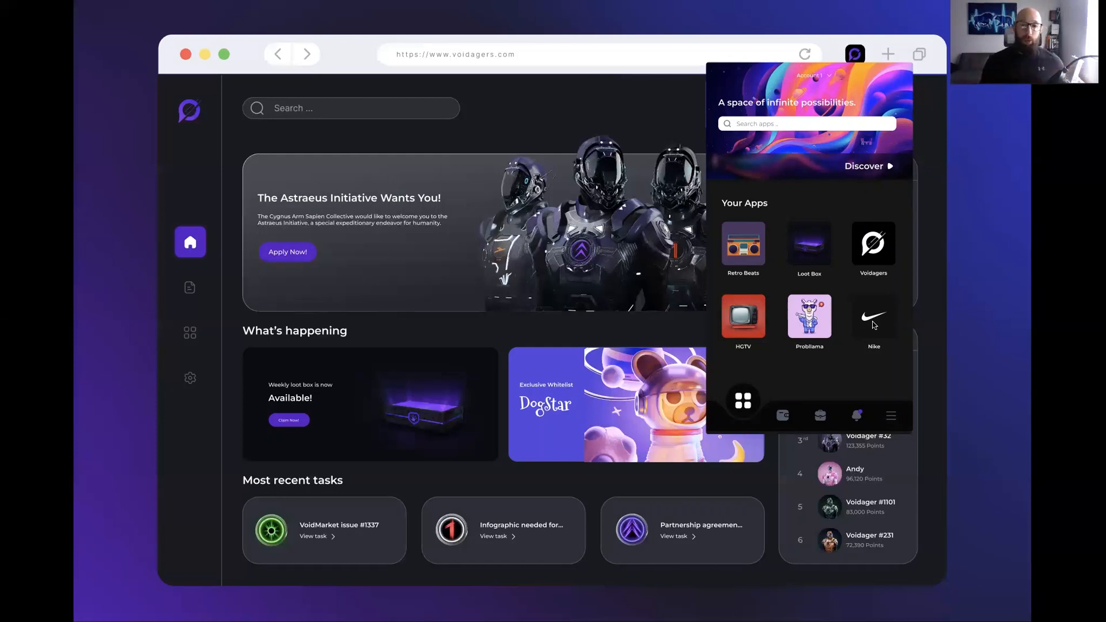
{"action": "mouse_move", "coordinate": [843, 321]}
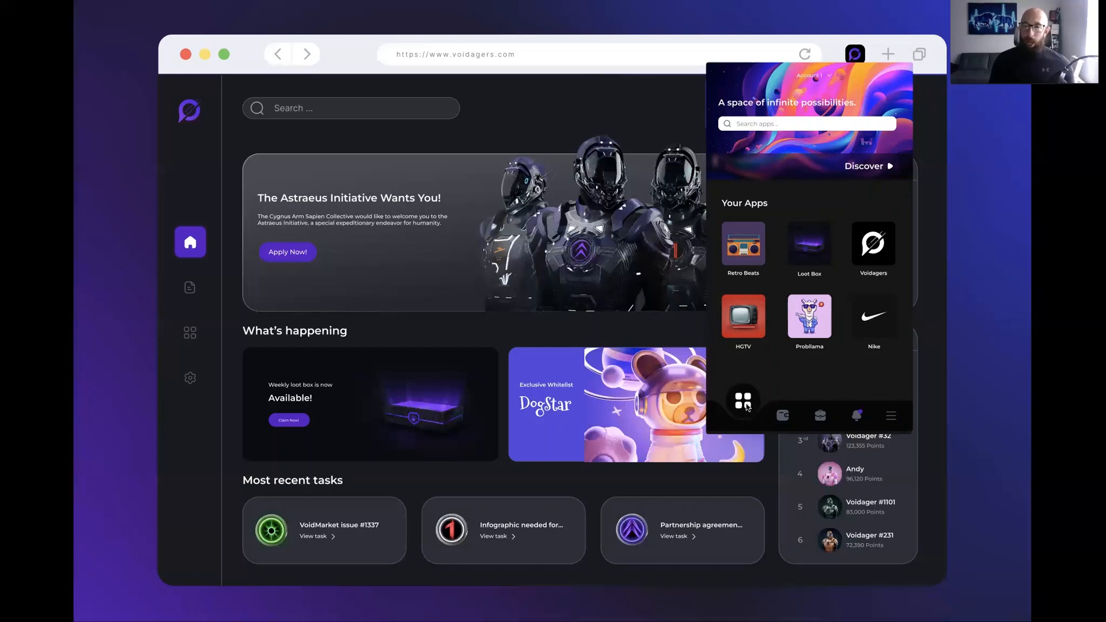
{"action": "mouse_move", "coordinate": [751, 391]}
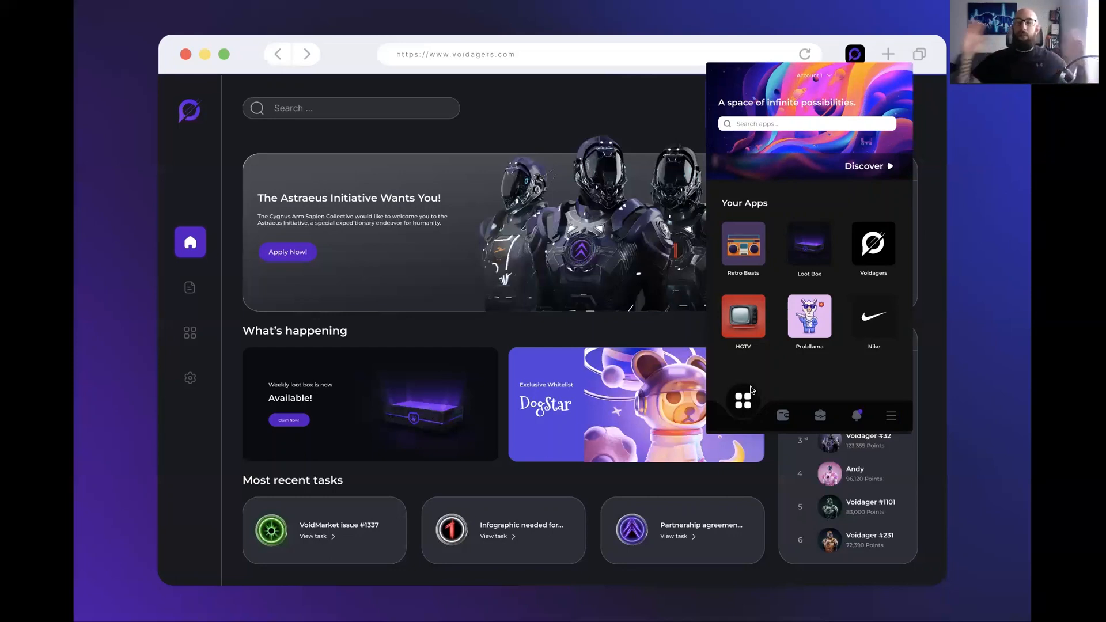